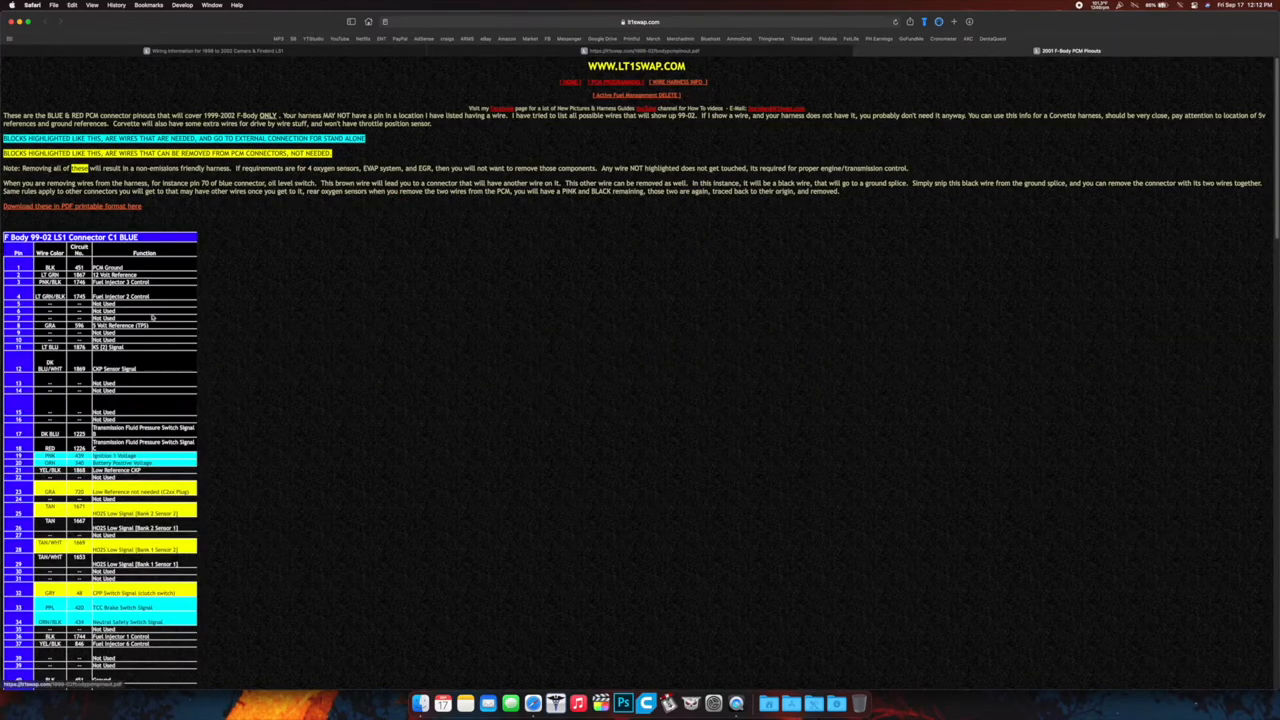
Open the printable PDF of LT1swap.com's 1999–2002 F-Body PCM connector pinouts
scroll(down, 3)
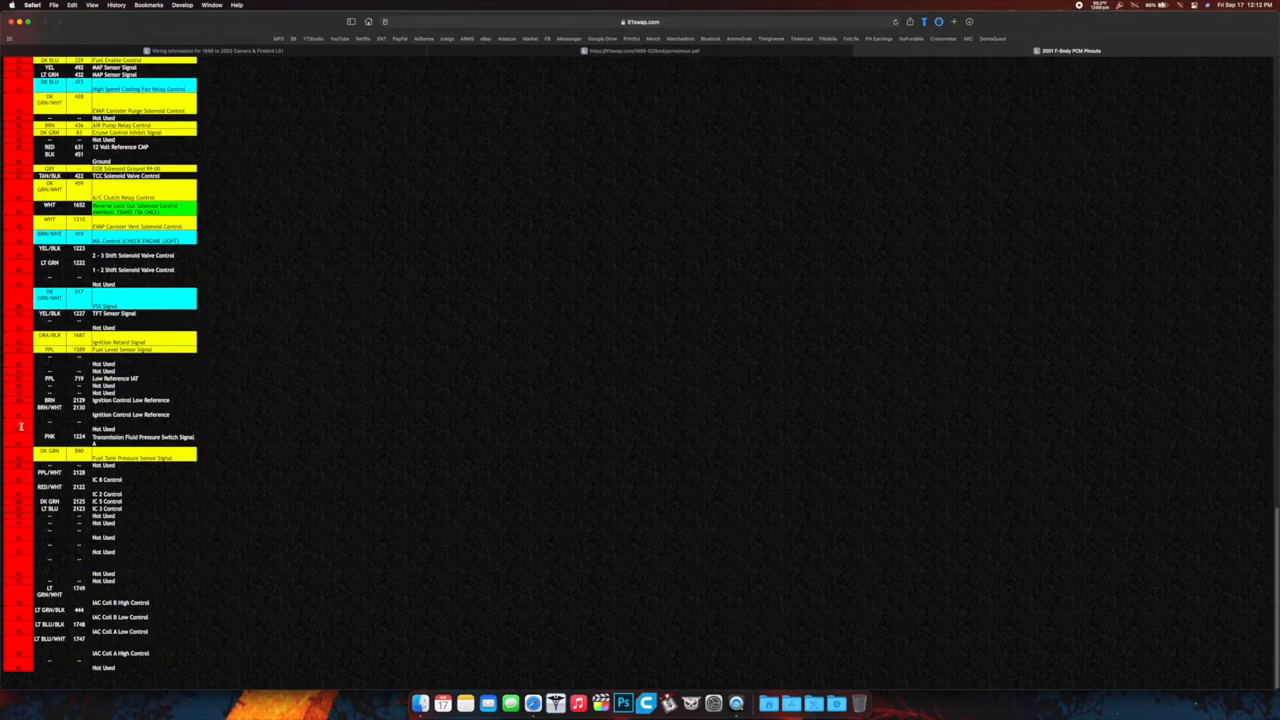
scroll(up, 3)
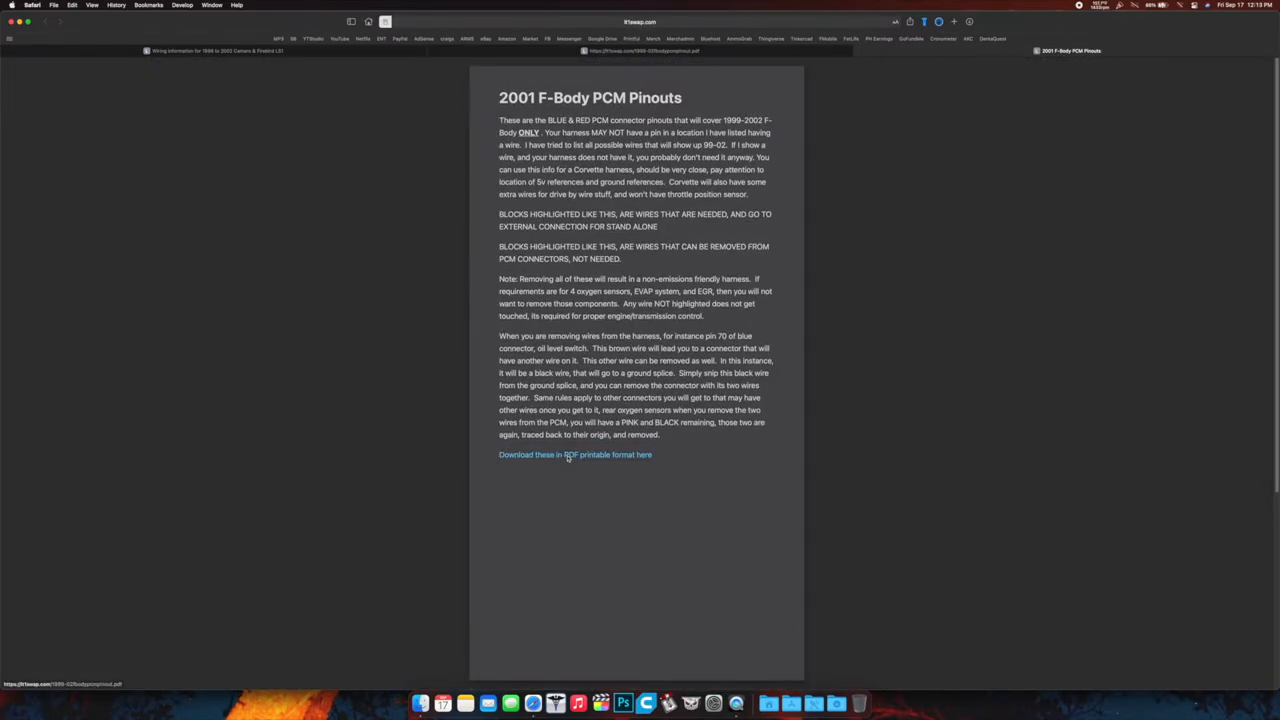
click(575, 454)
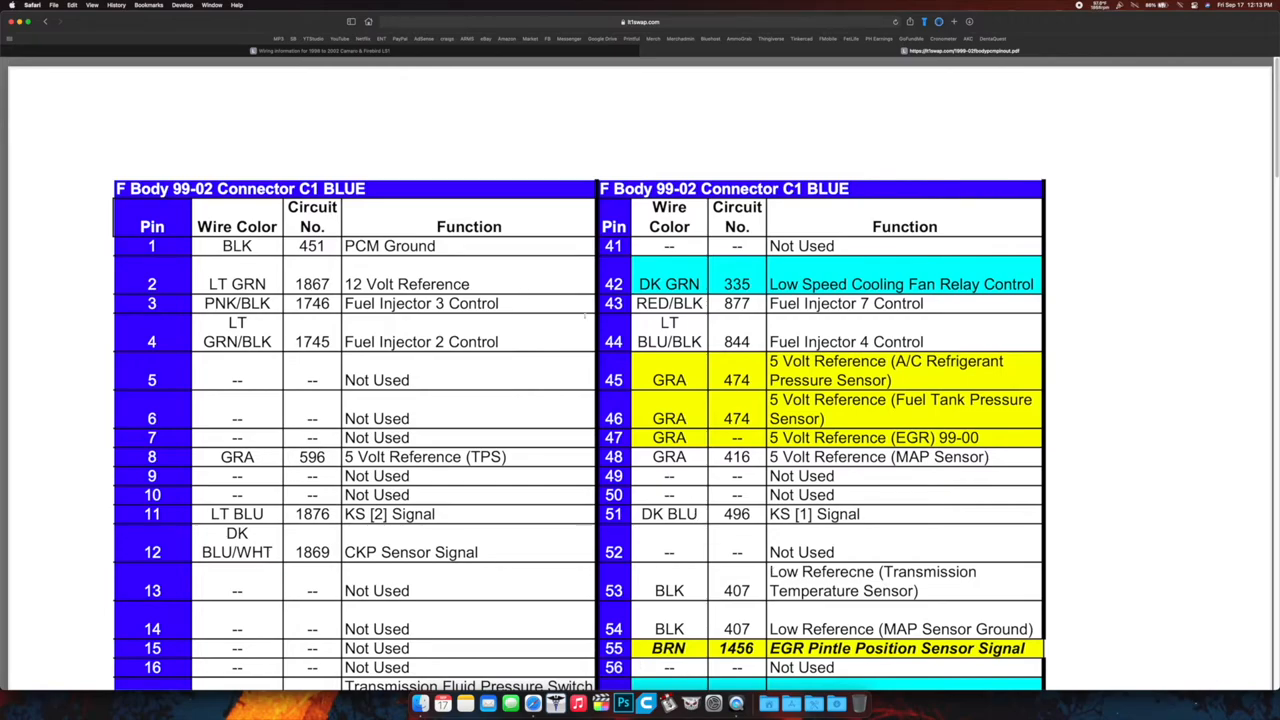
scroll(down, 3)
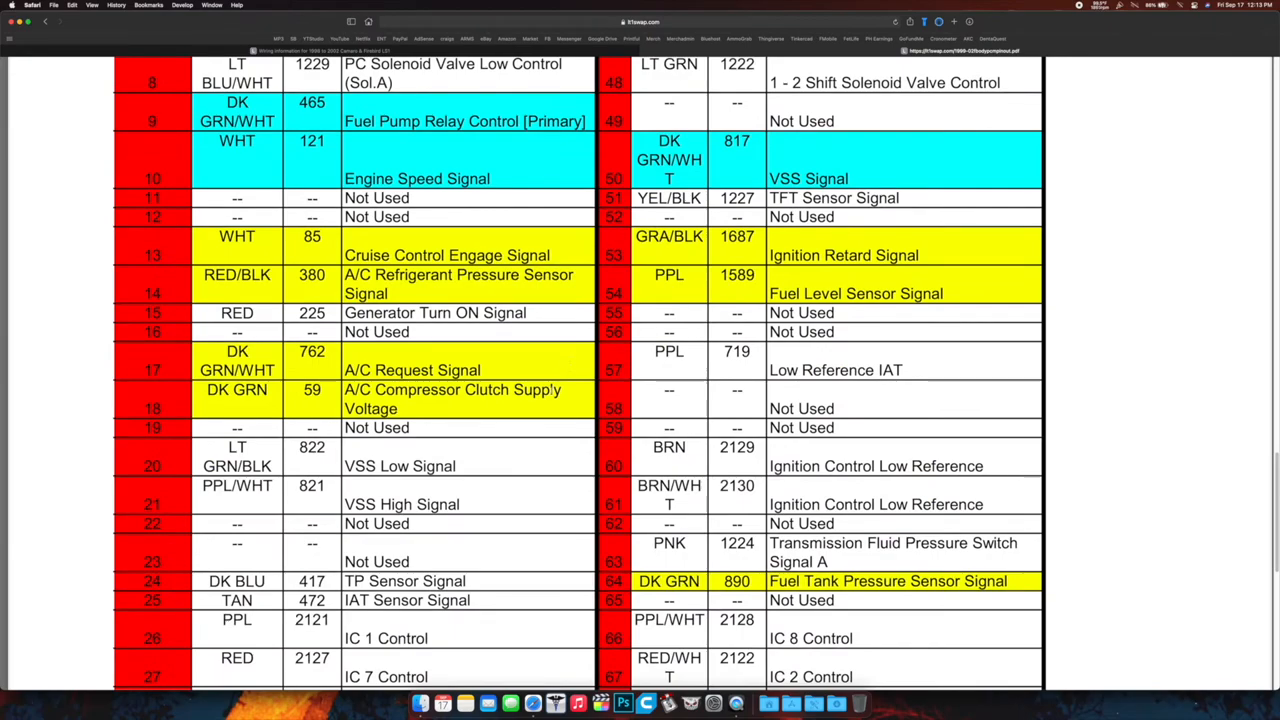
scroll(down, 3)
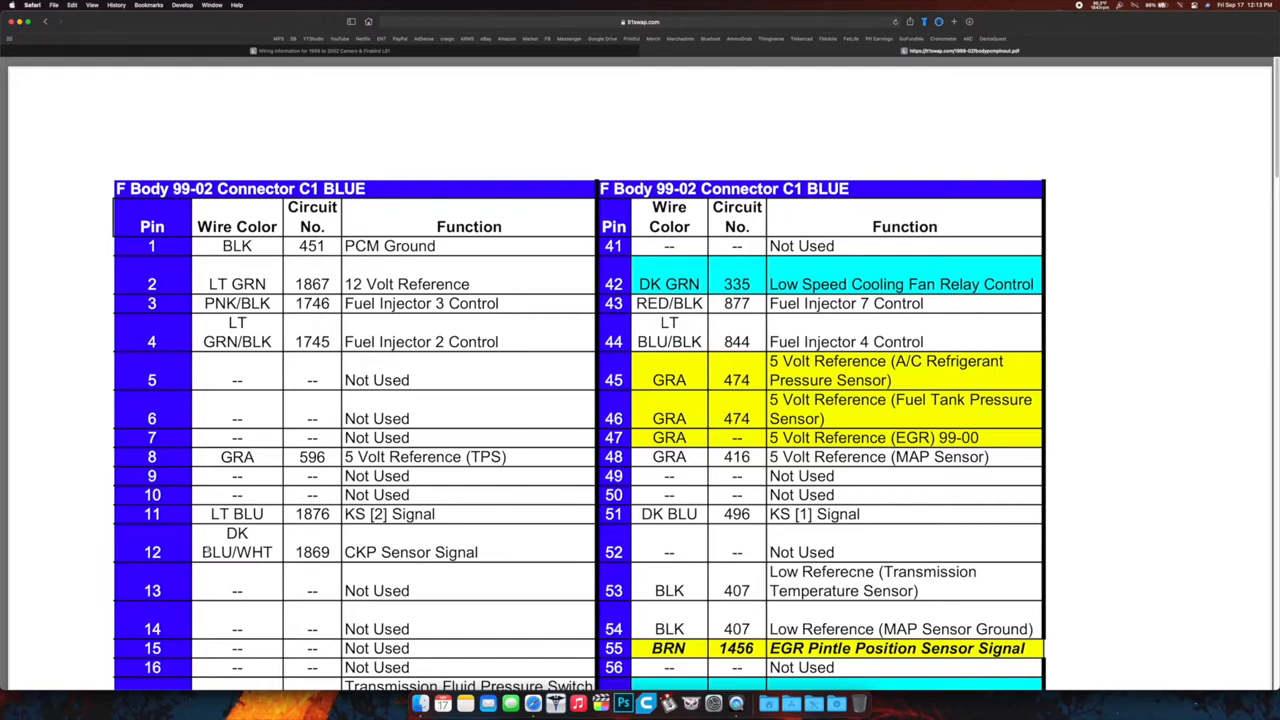
scroll(down, 3)
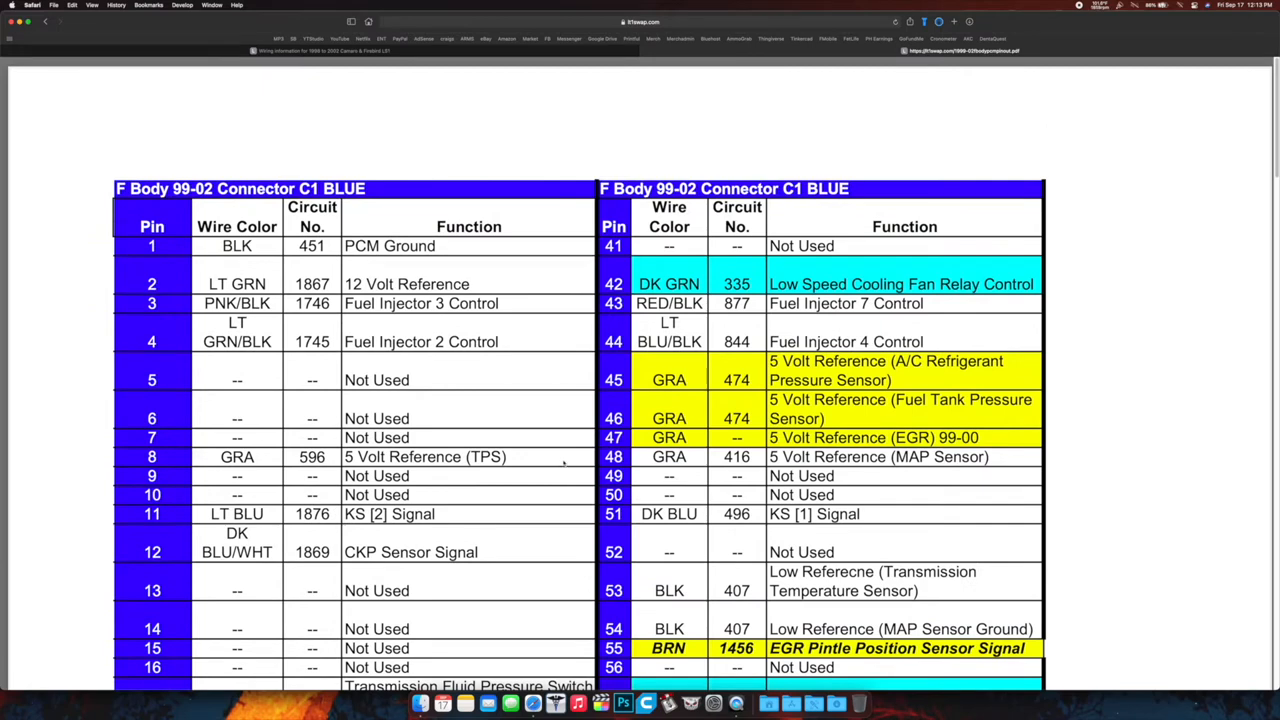
scroll(down, 3)
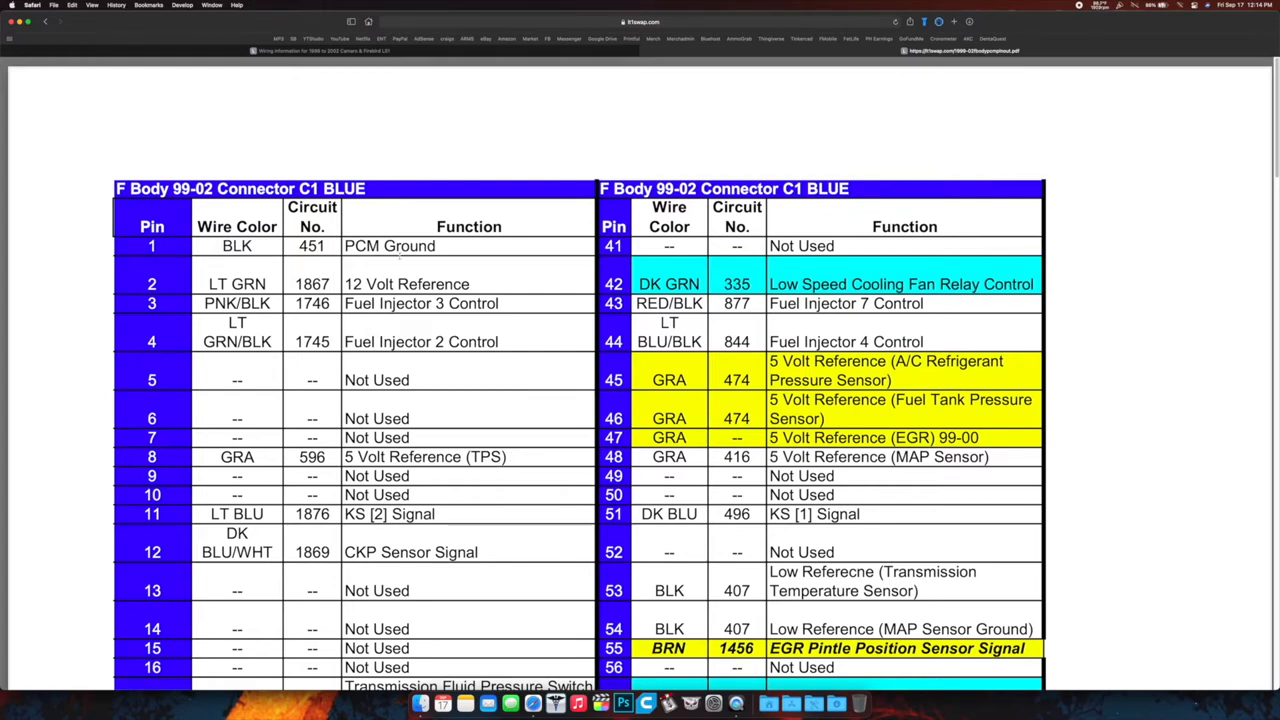
mouse_move(292, 88)
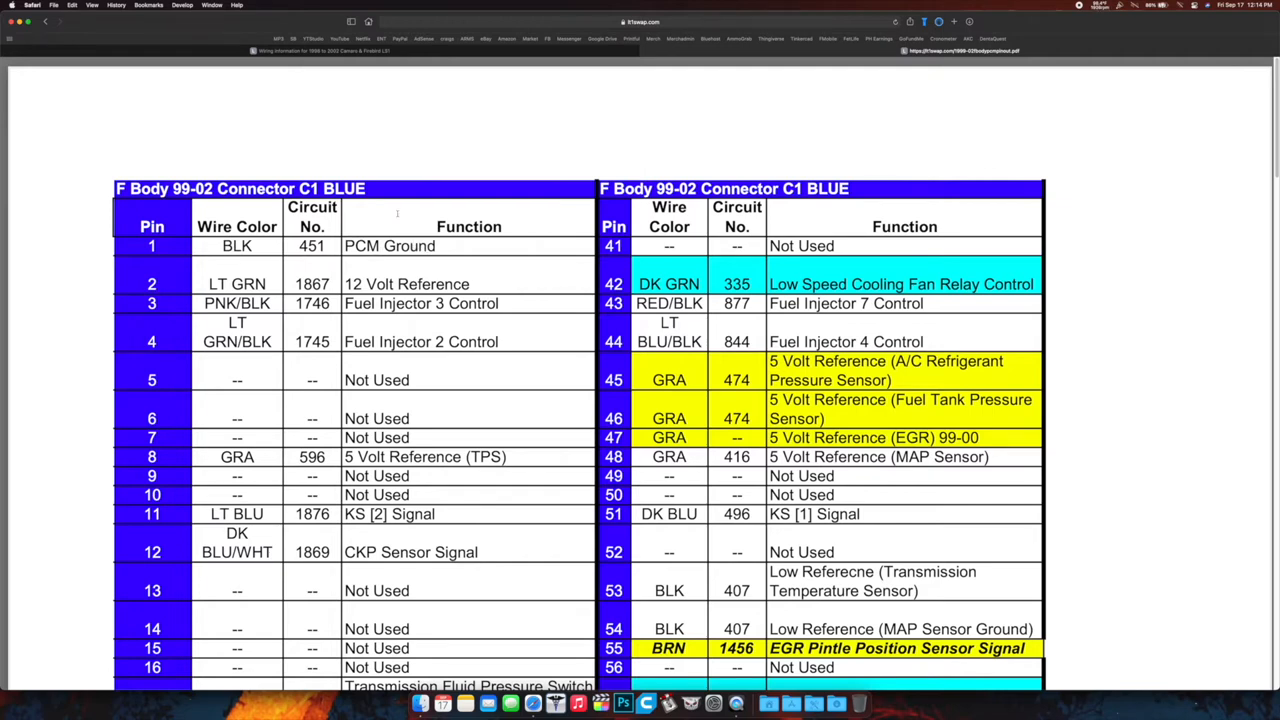
mouse_move(170, 82)
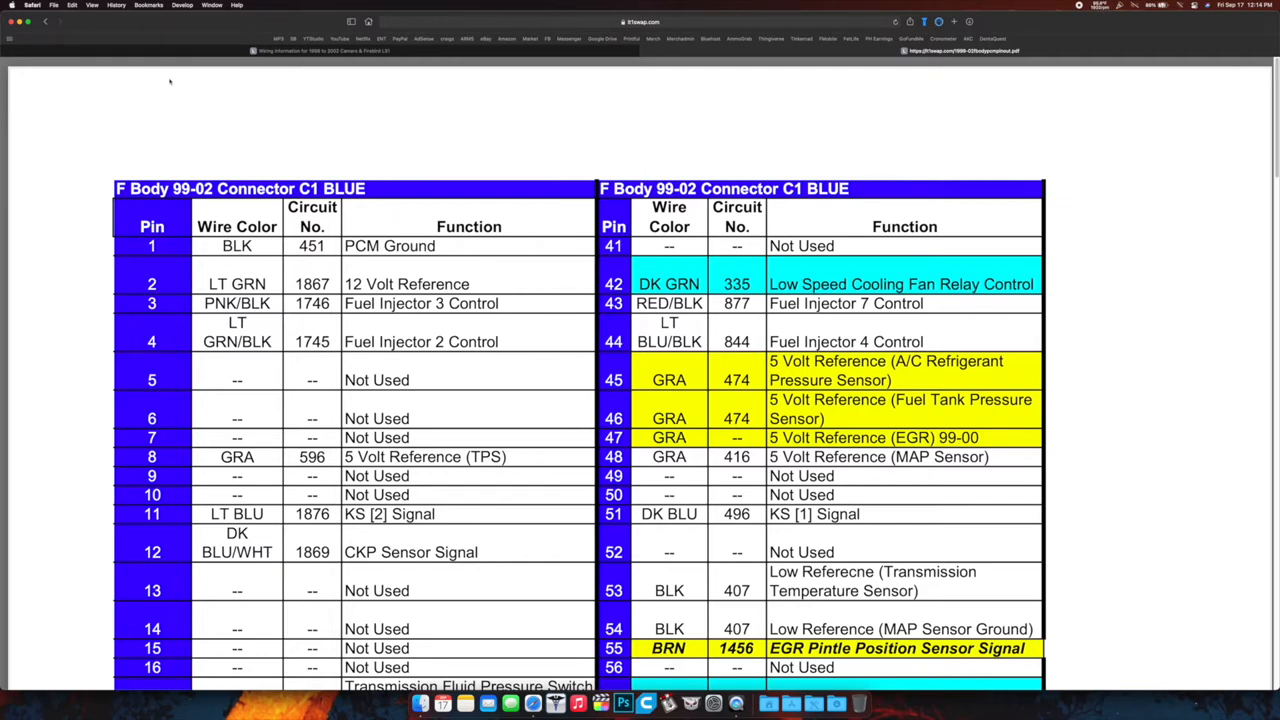
mouse_move(293, 113)
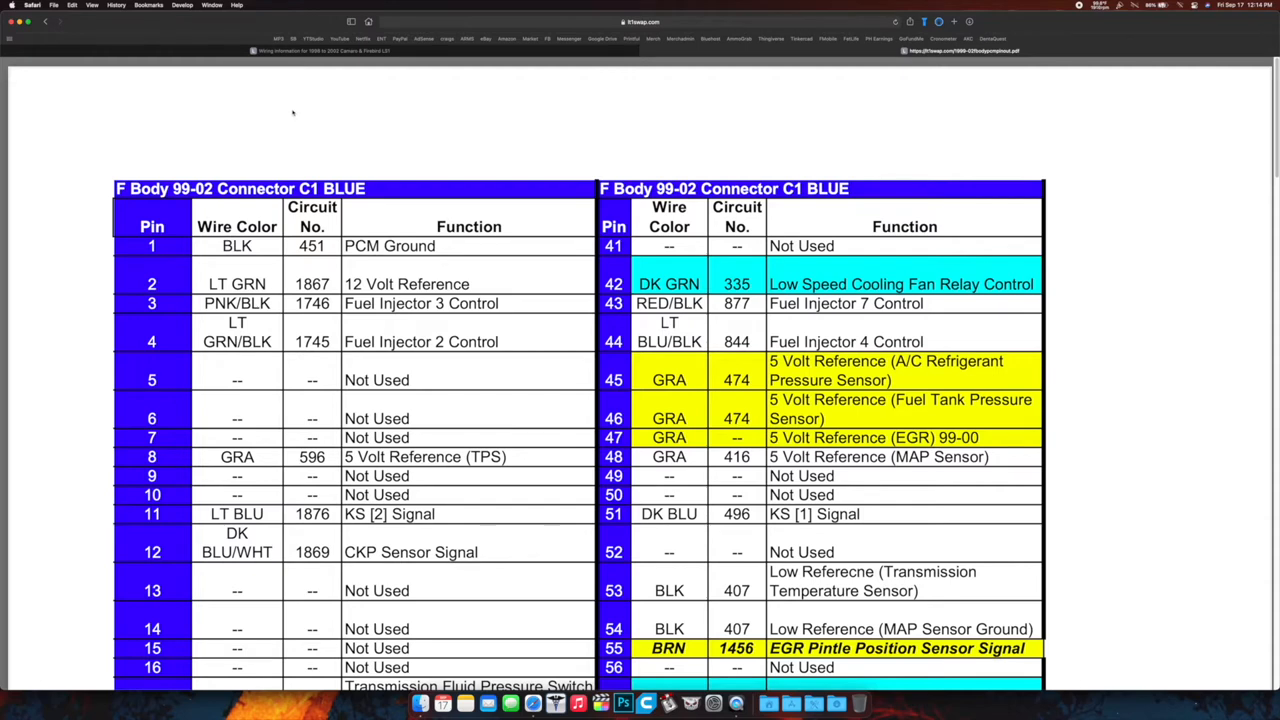
mouse_move(297, 107)
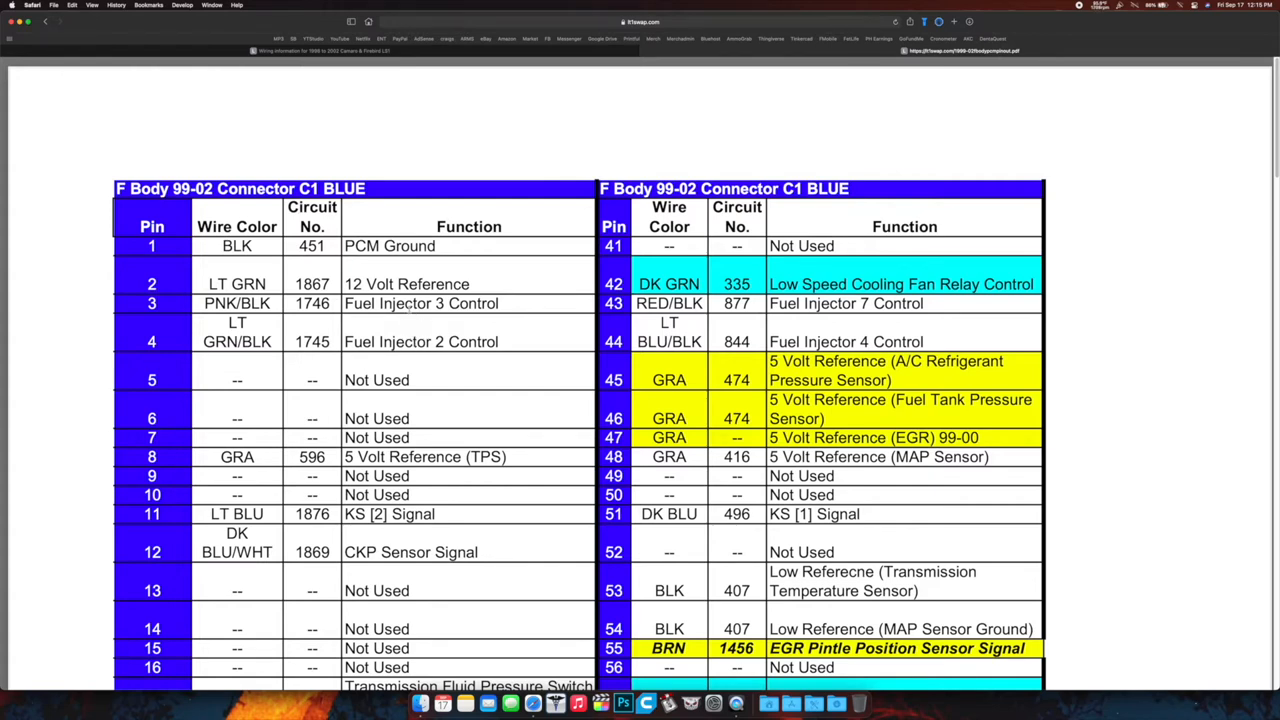
mouse_move(413, 318)
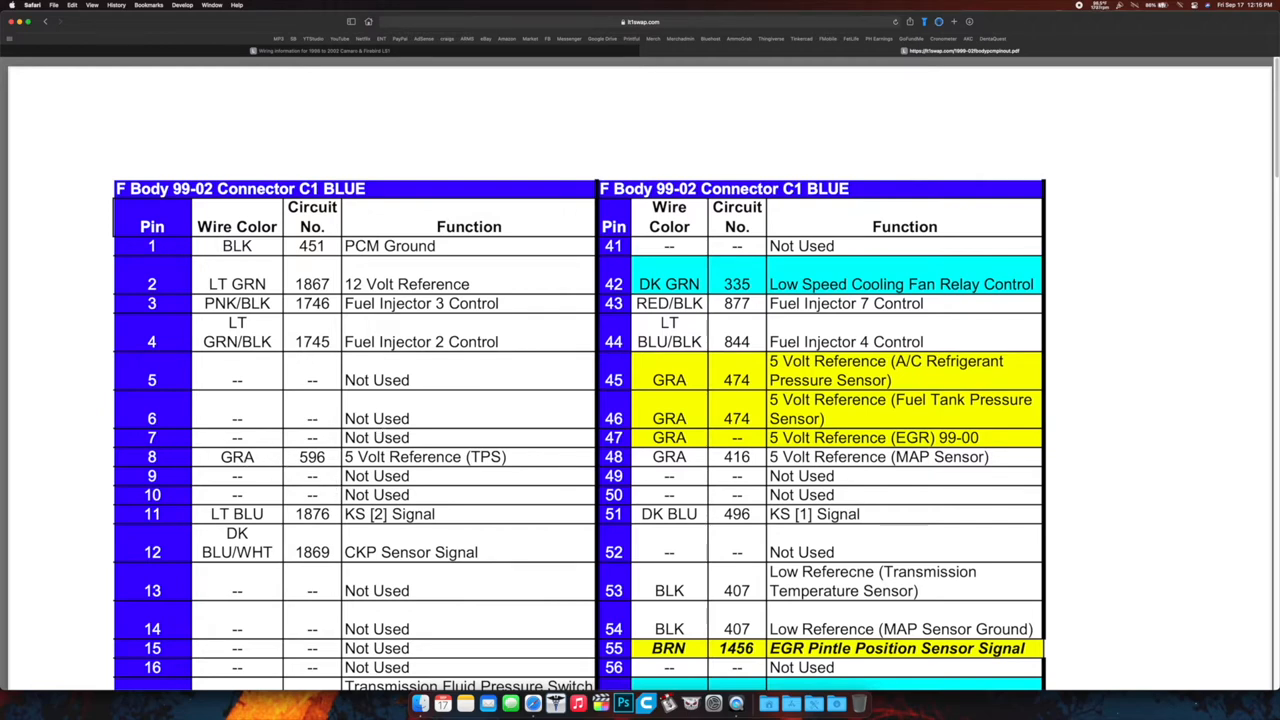
mouse_move(515, 480)
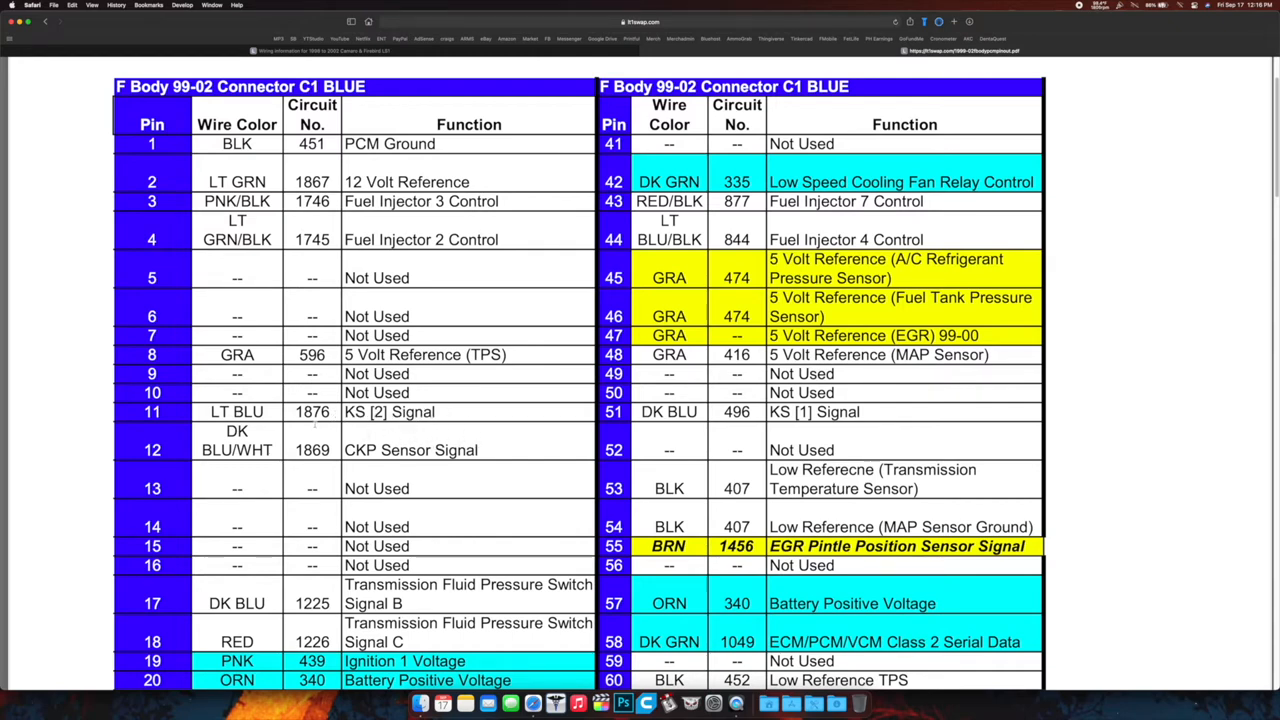
scroll(down, 3)
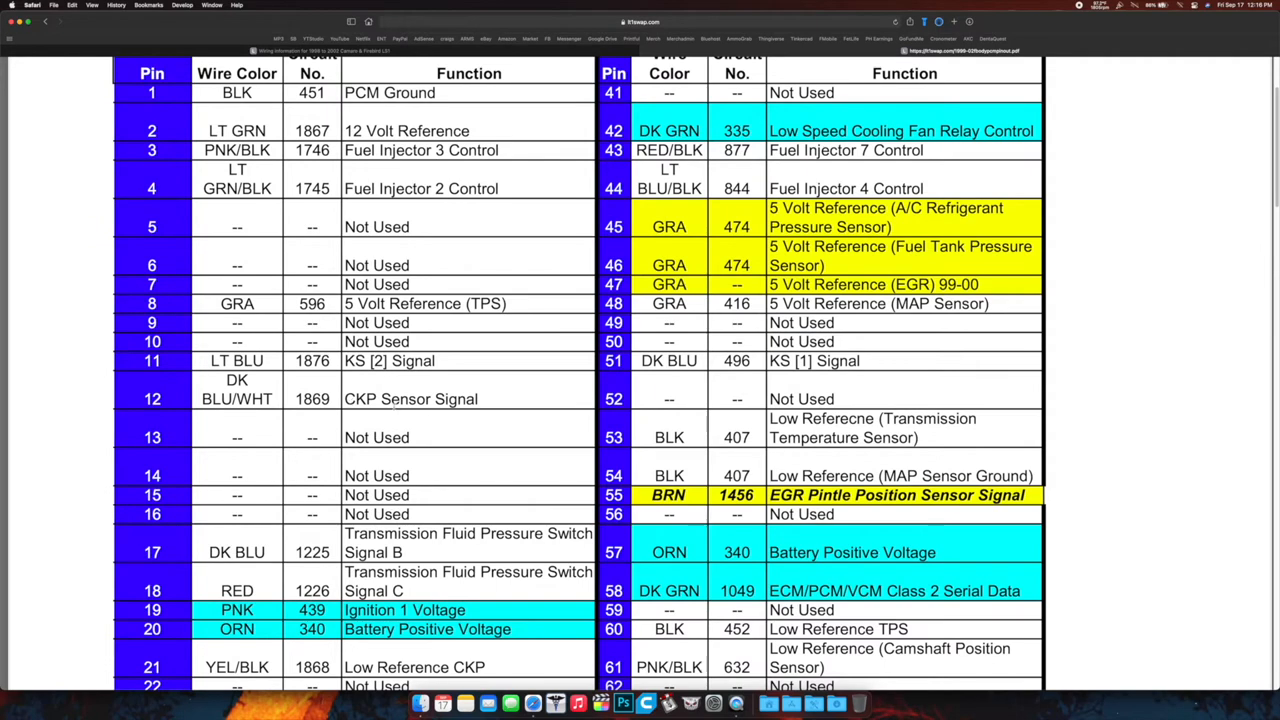
scroll(down, 3)
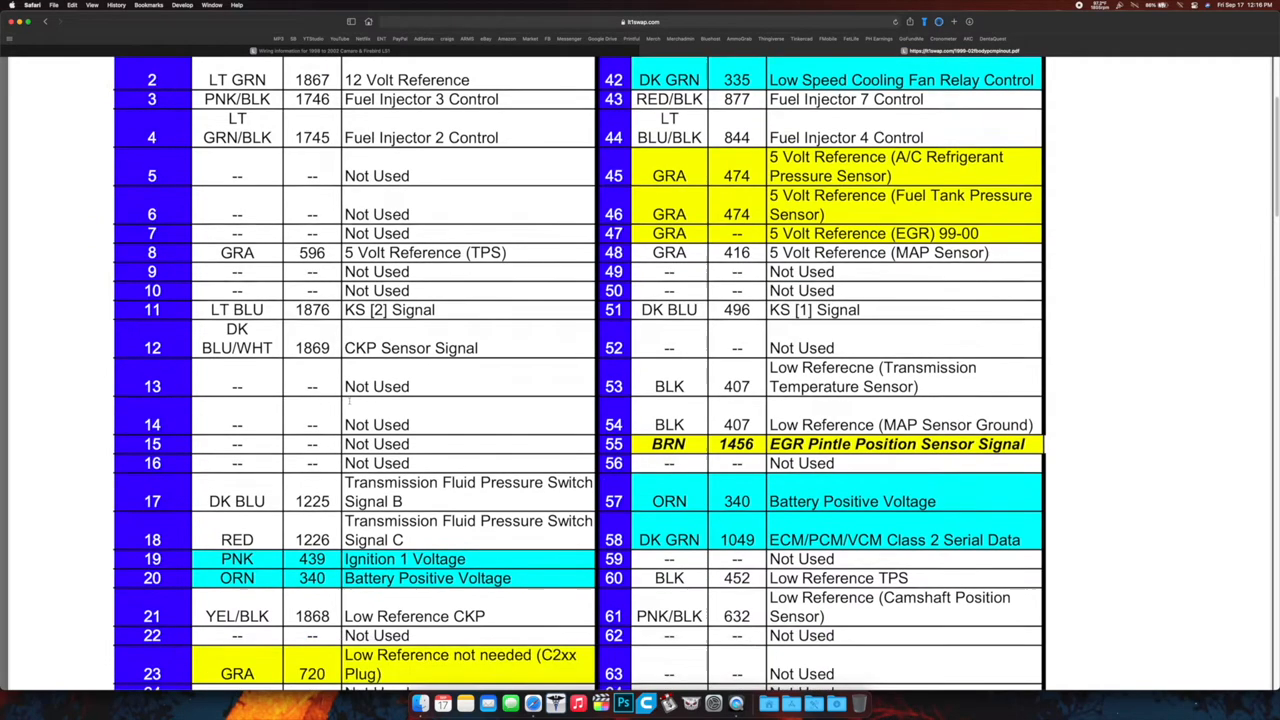
scroll(down, 3)
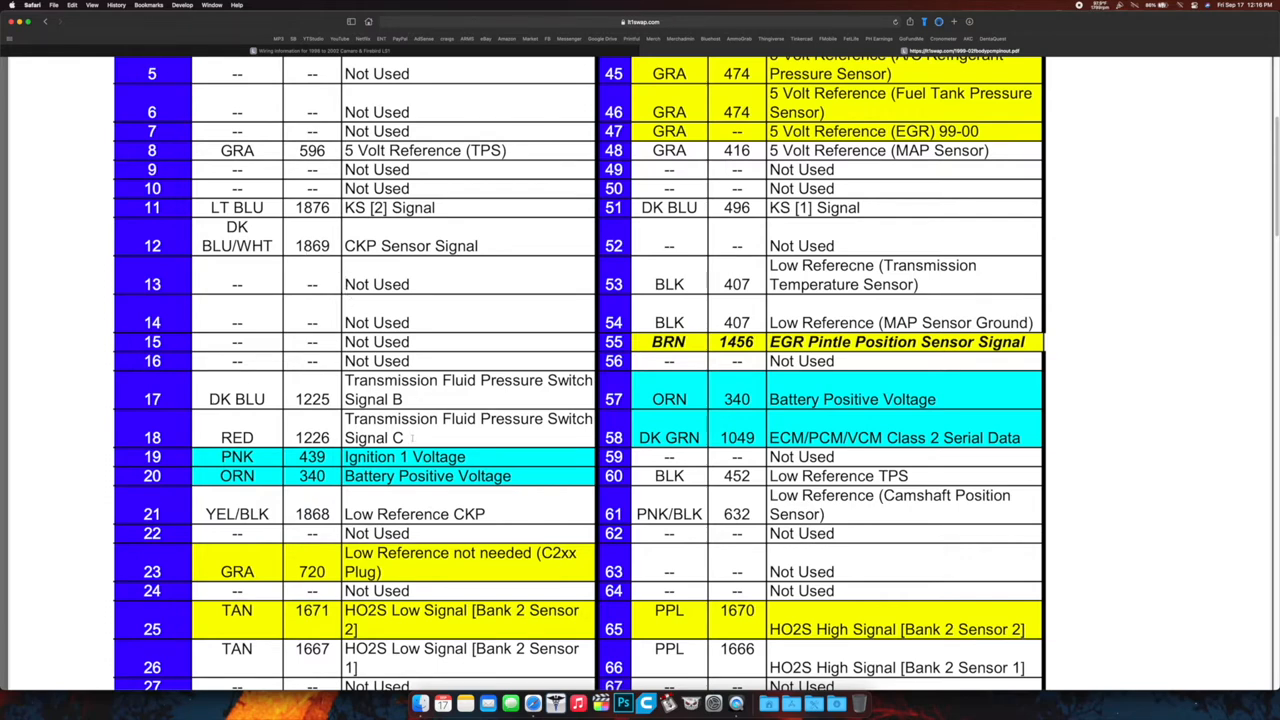
scroll(down, 3)
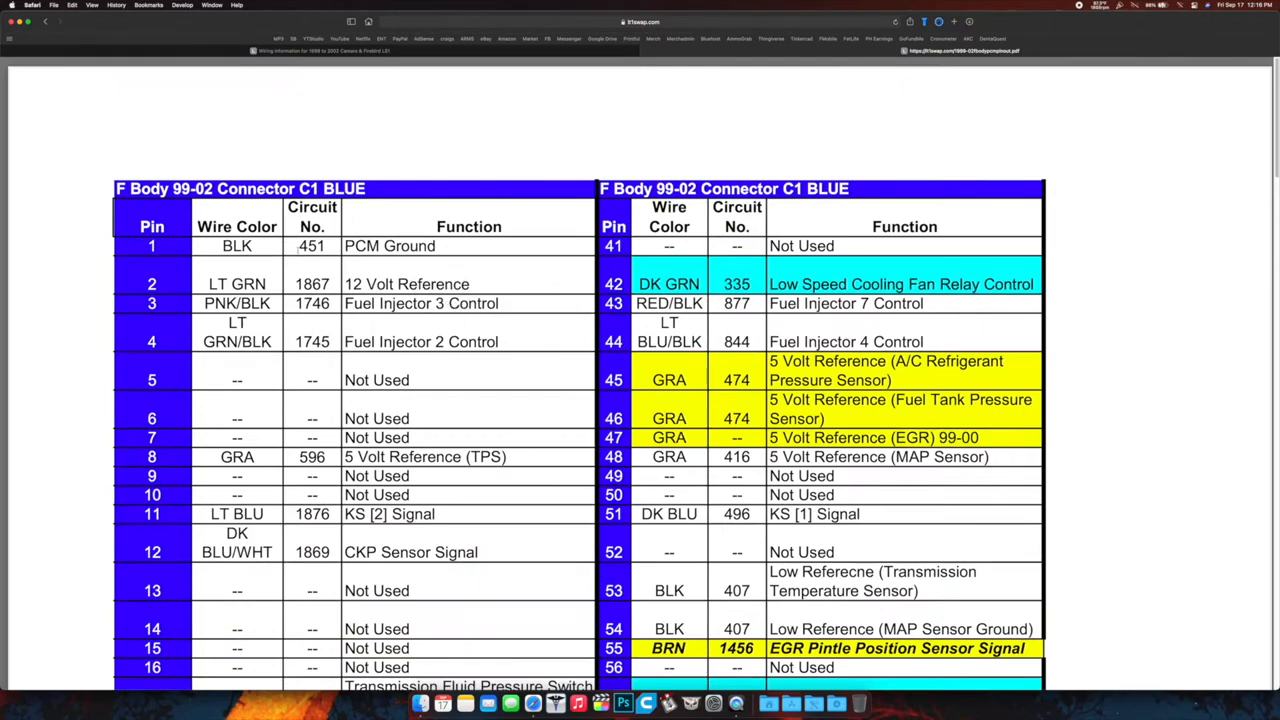
scroll(down, 3)
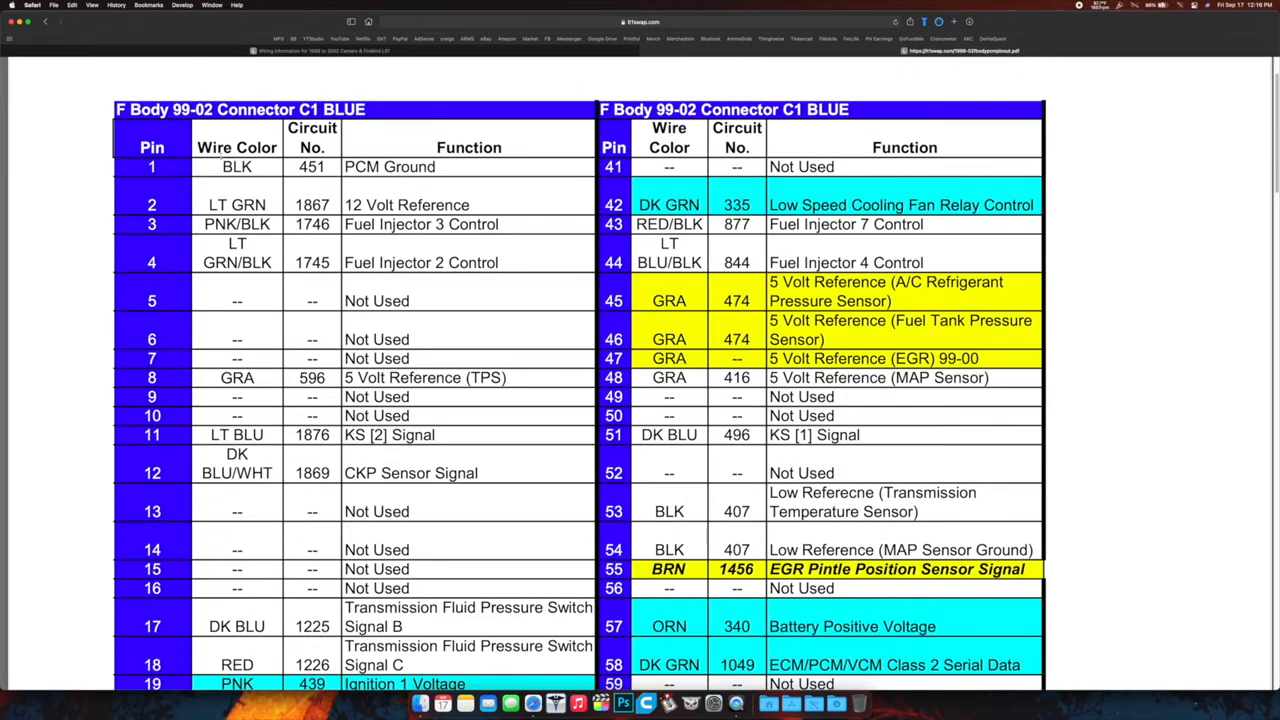
scroll(down, 3)
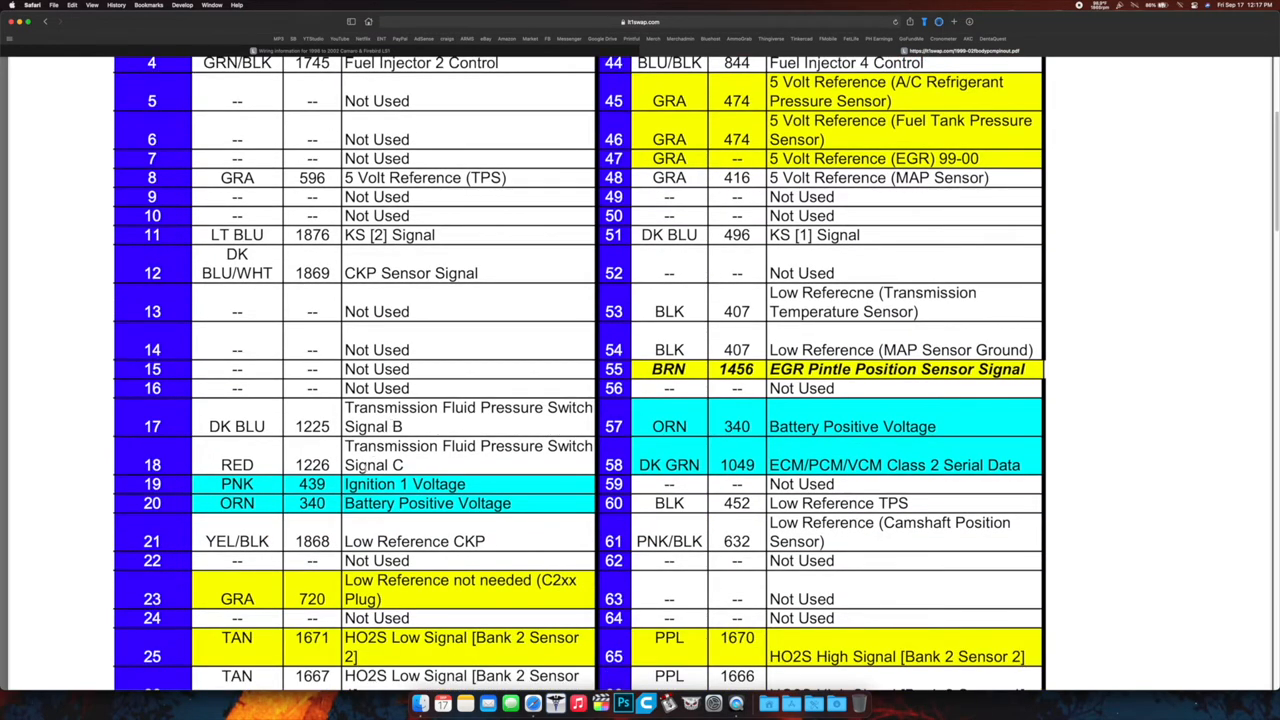
scroll(down, 3)
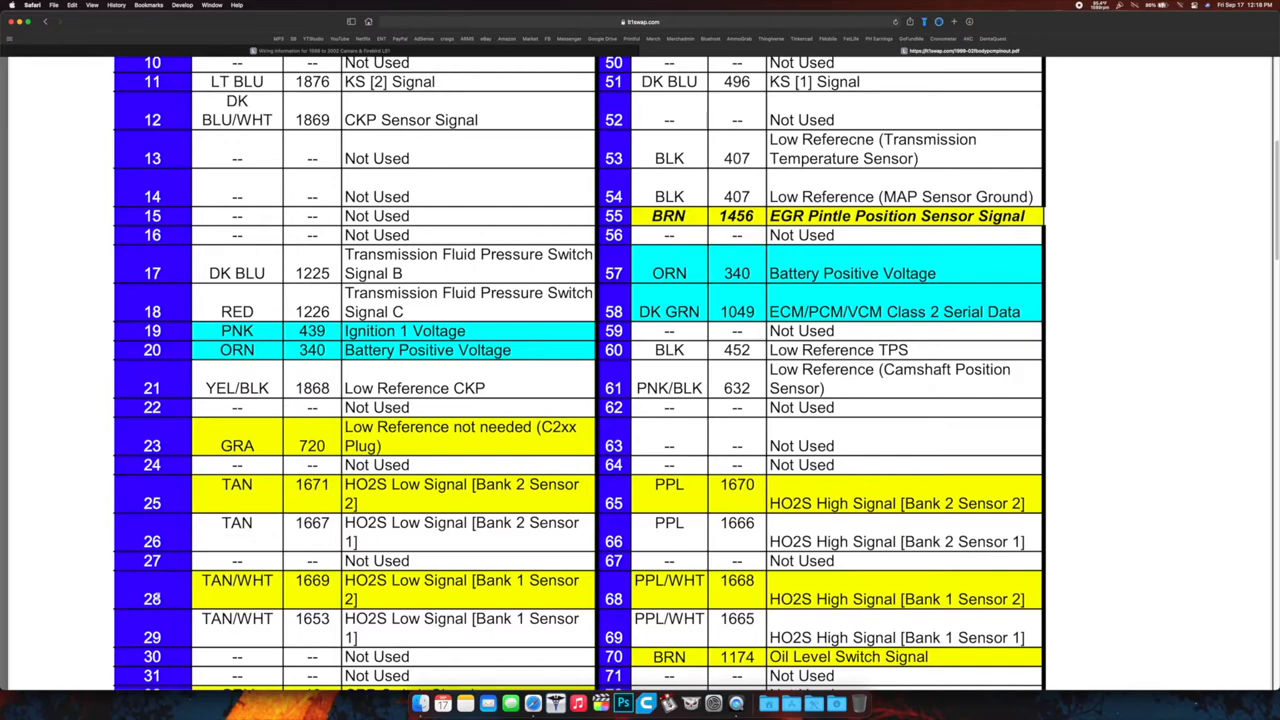
Scroll the PDF to C1 Blue pins 17–36 and 57–76, through the fuel injector controls
scroll(down, 3)
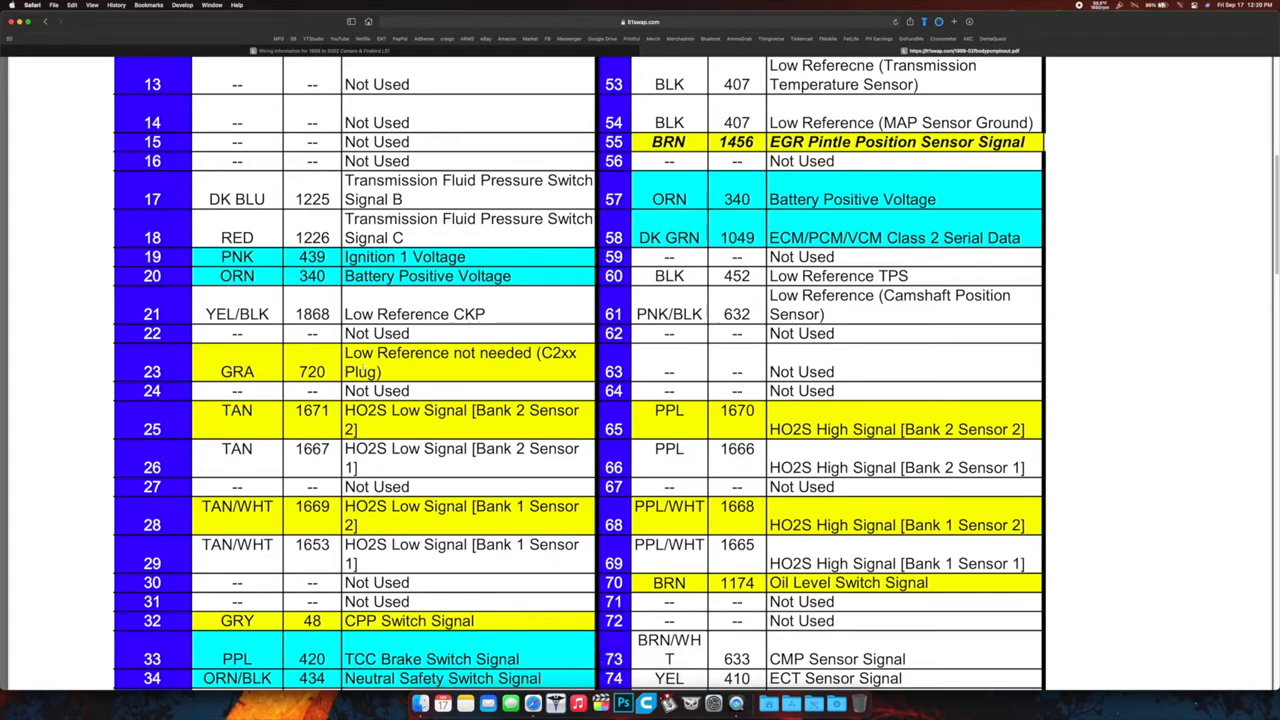
mouse_move(500, 375)
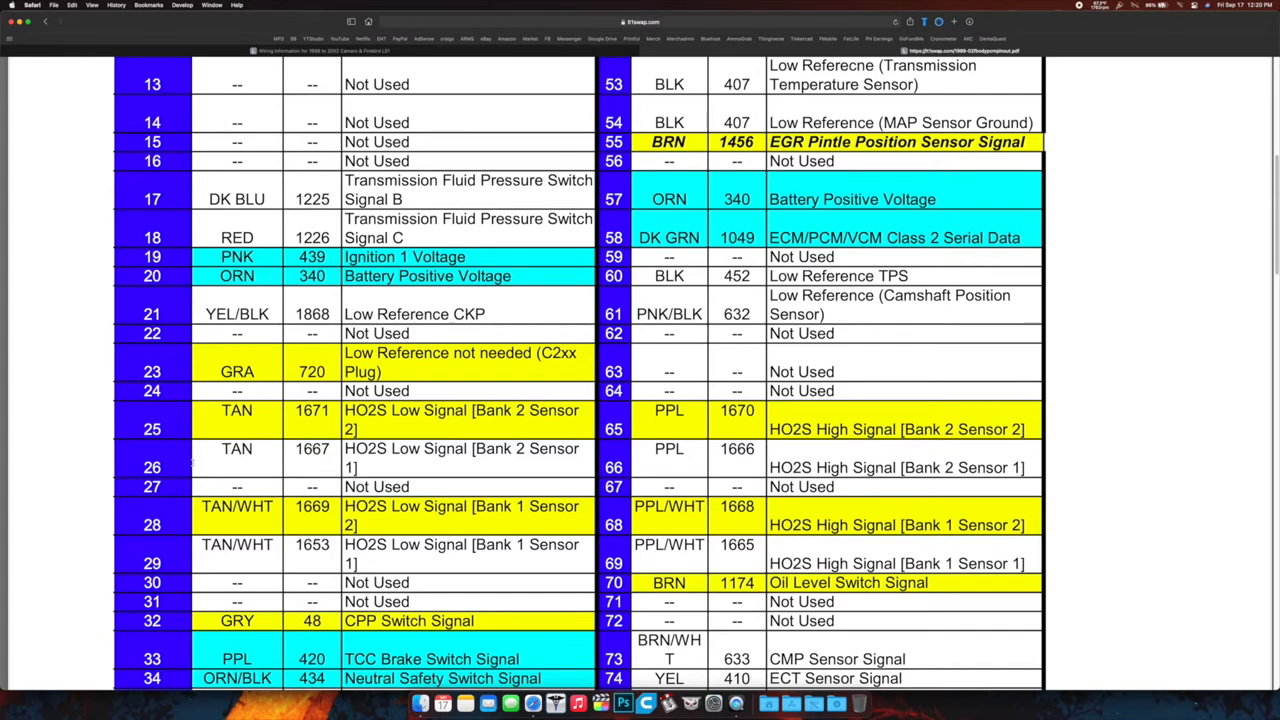
scroll(down, 3)
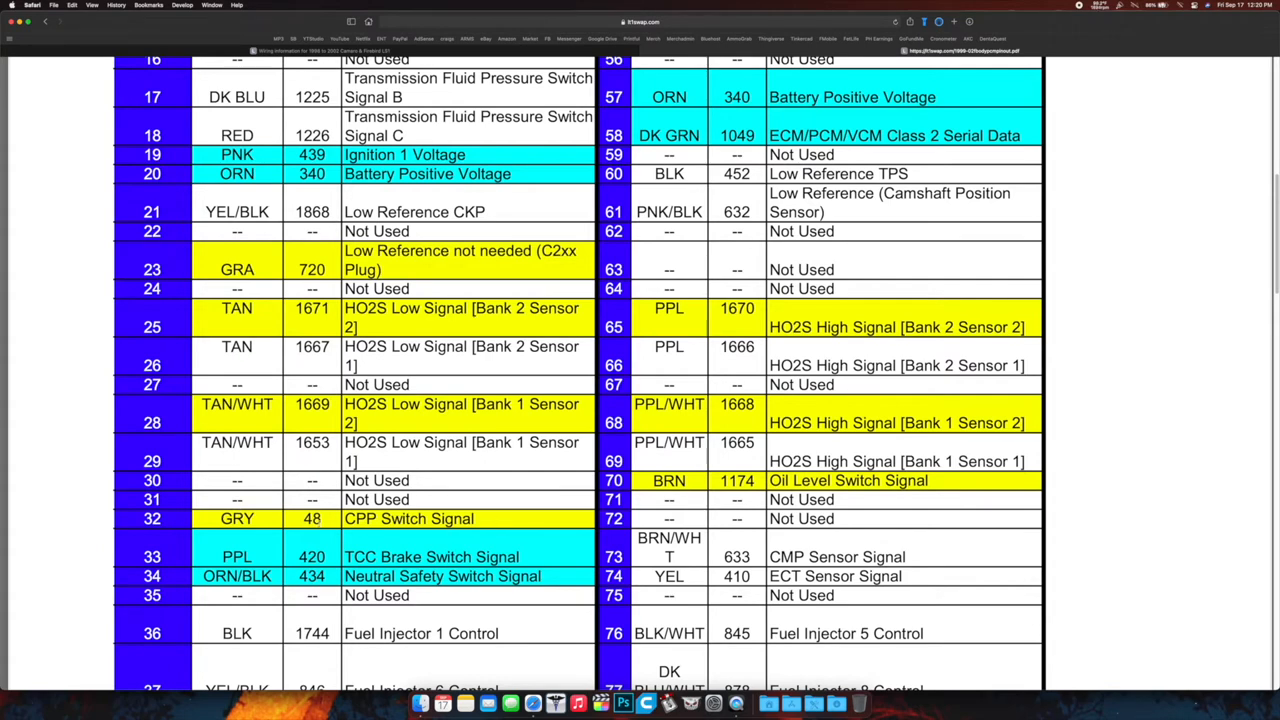
Scroll to the end of C1 Blue: pin 40 Ground and pin 80 Low Reference ECT
scroll(down, 3)
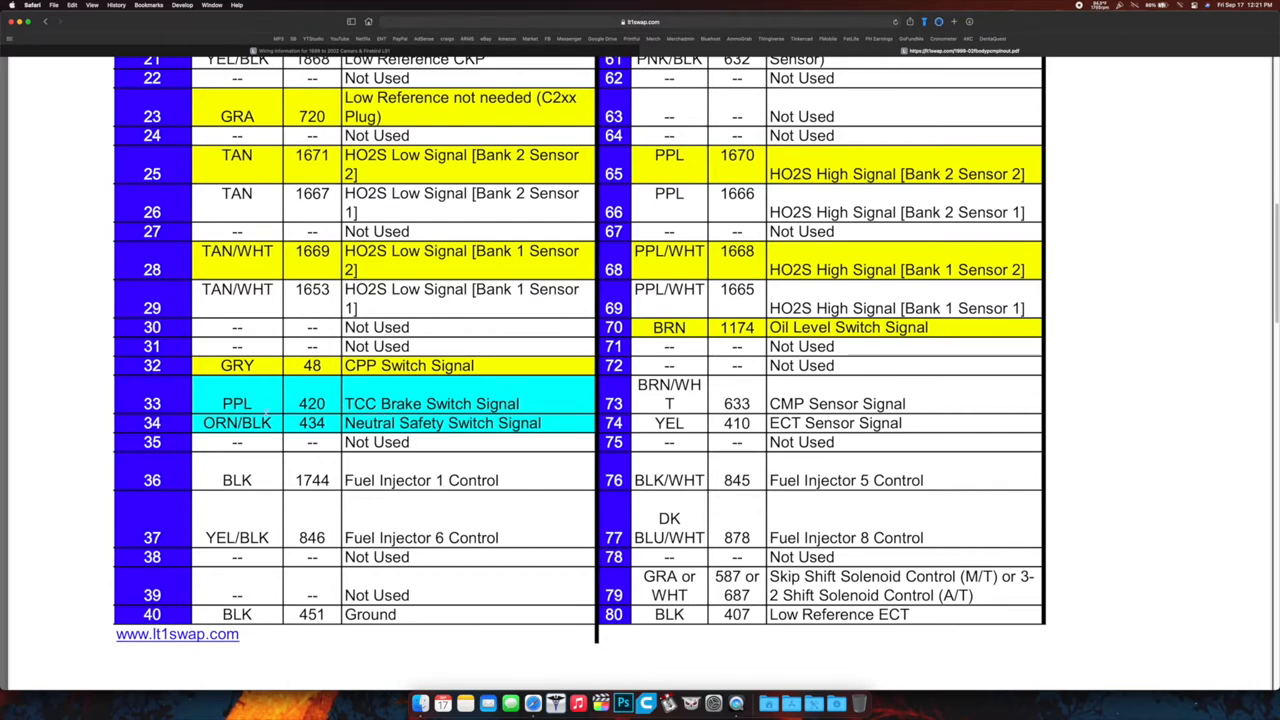
mouse_move(458, 420)
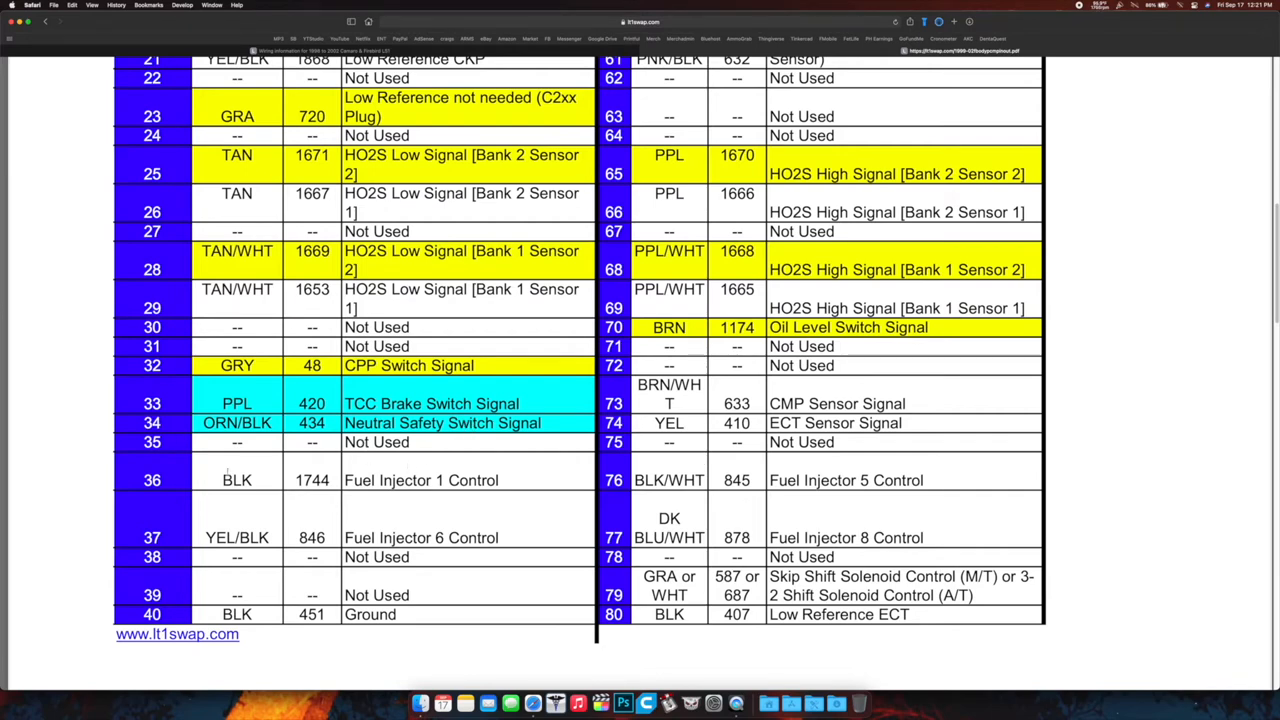
mouse_move(420, 505)
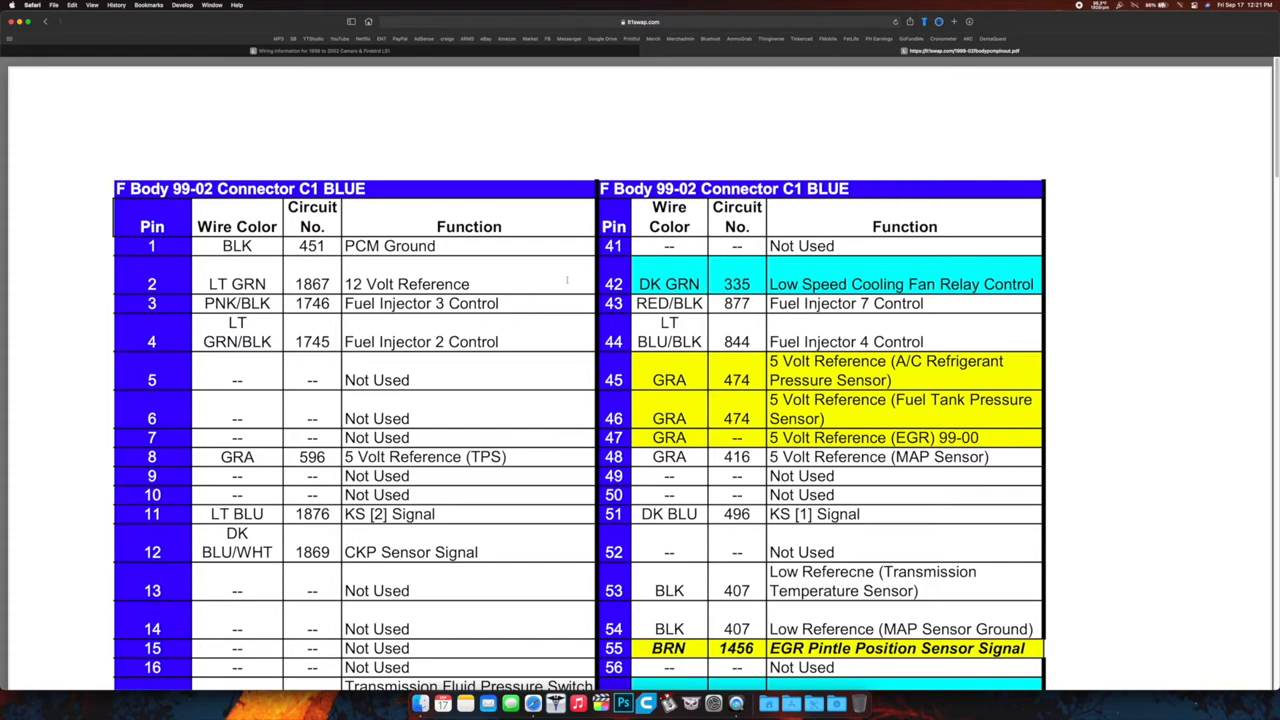
mouse_move(631, 251)
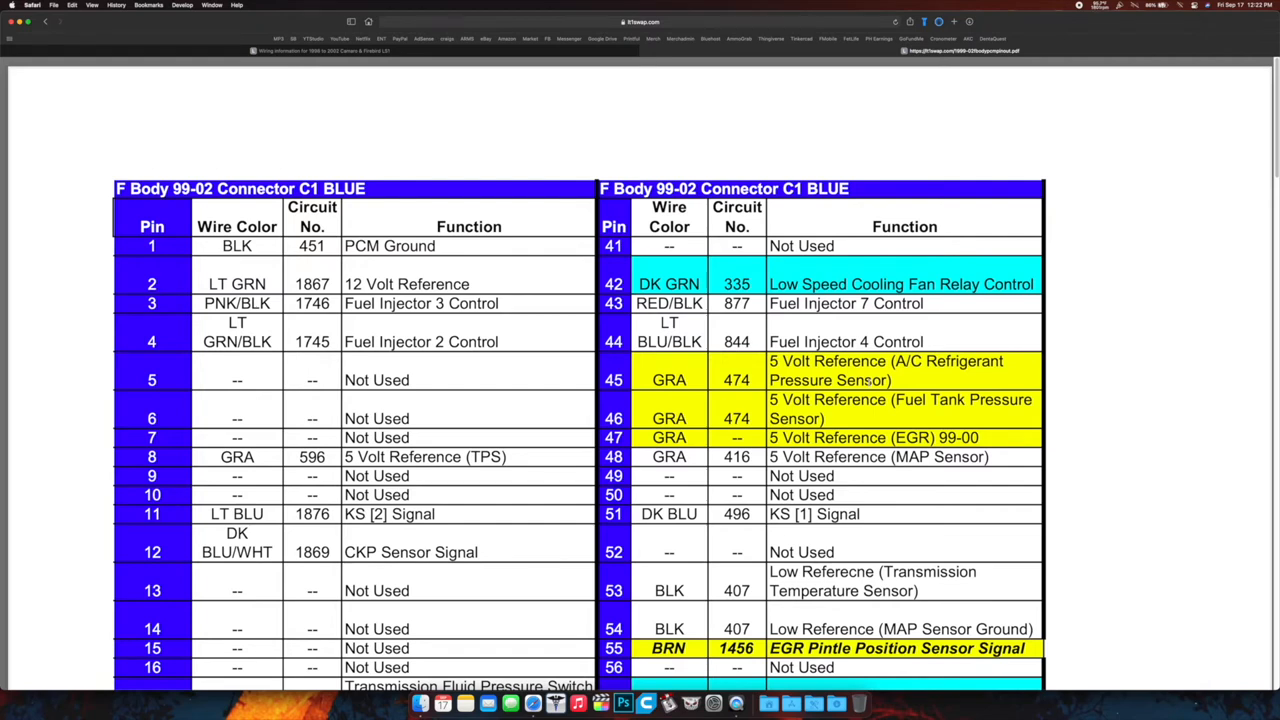
Scroll to C1 pins 5–26 and 45–66, selecting the pin 53 and pin 55 EGR entries
scroll(down, 3)
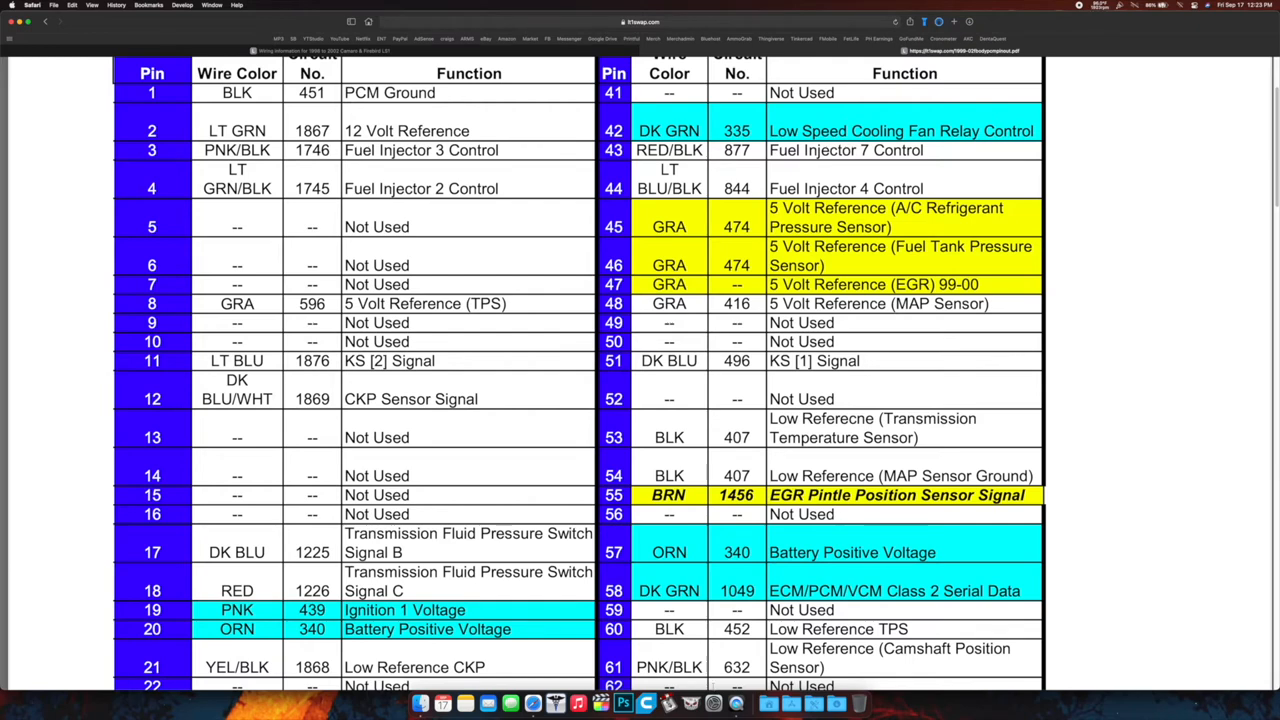
double_click(843, 438)
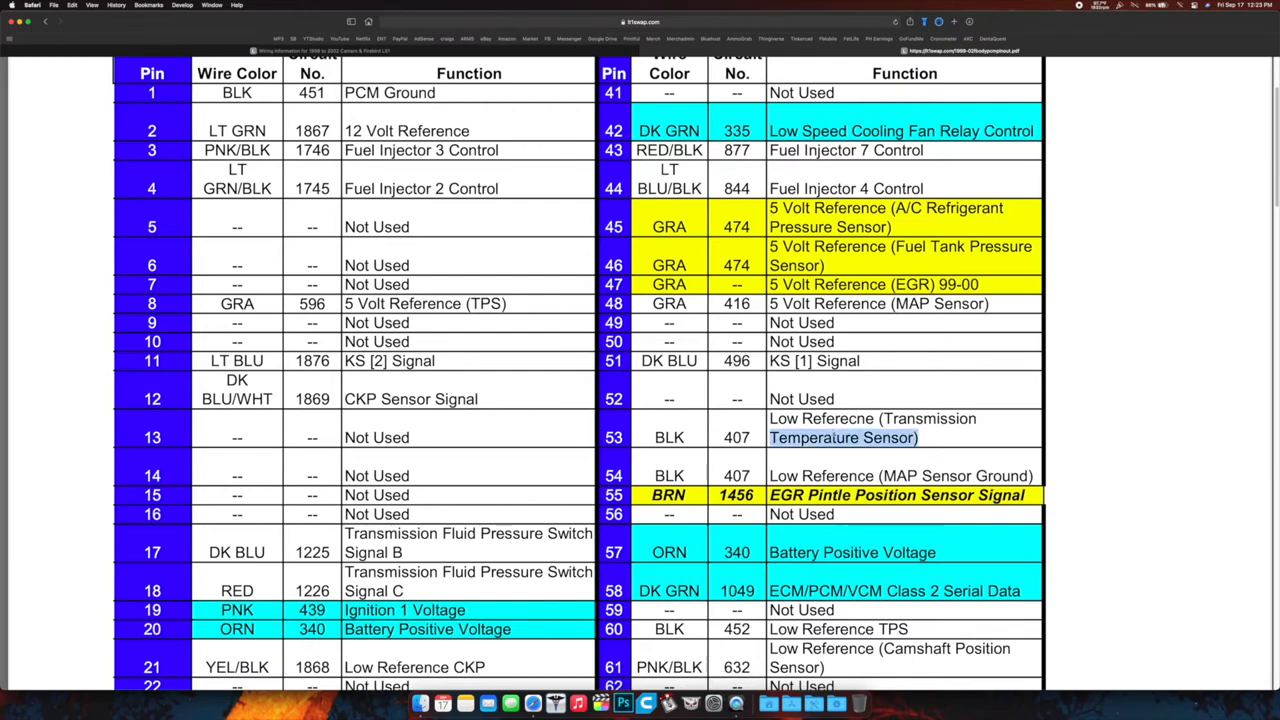
double_click(842, 437)
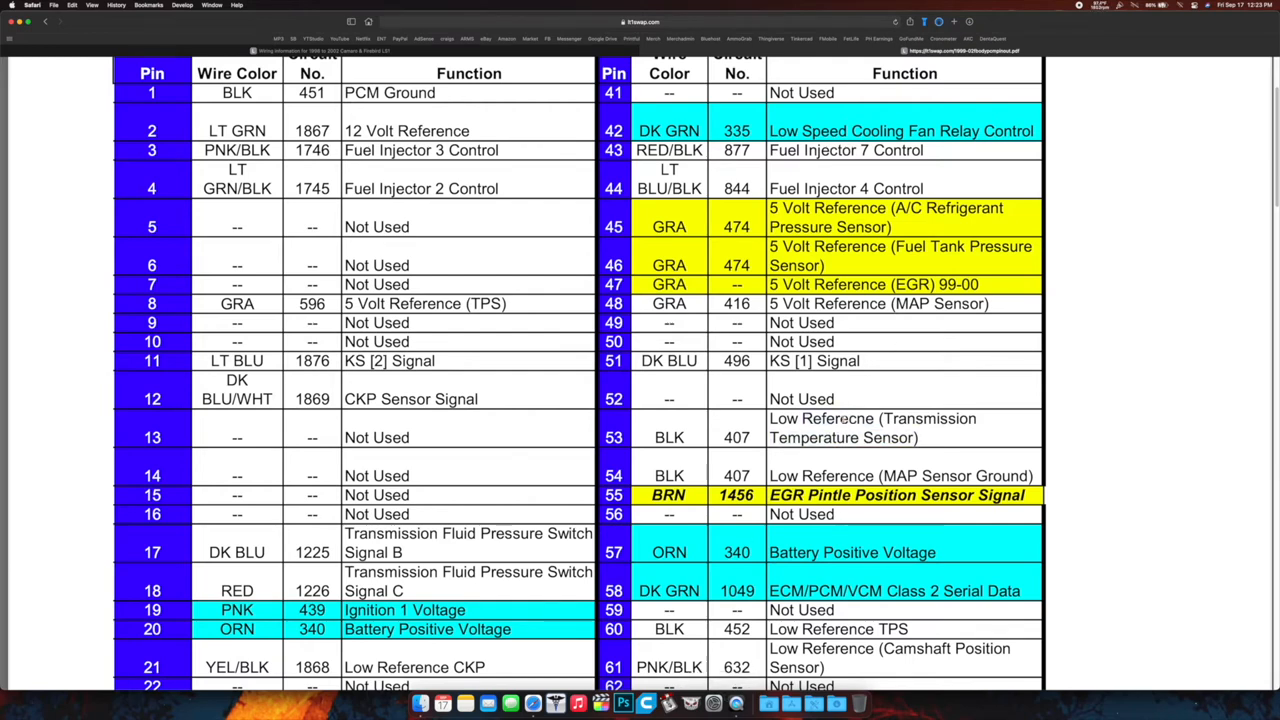
double_click(822, 418)
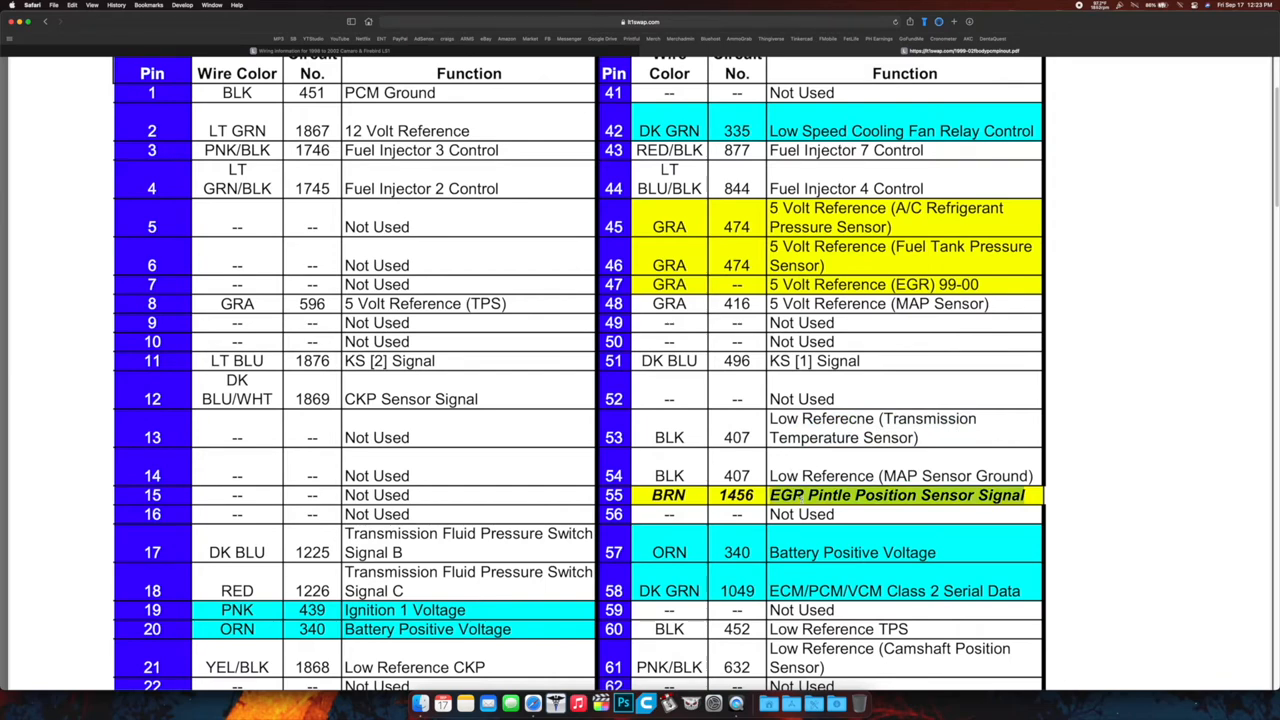
scroll(down, 3)
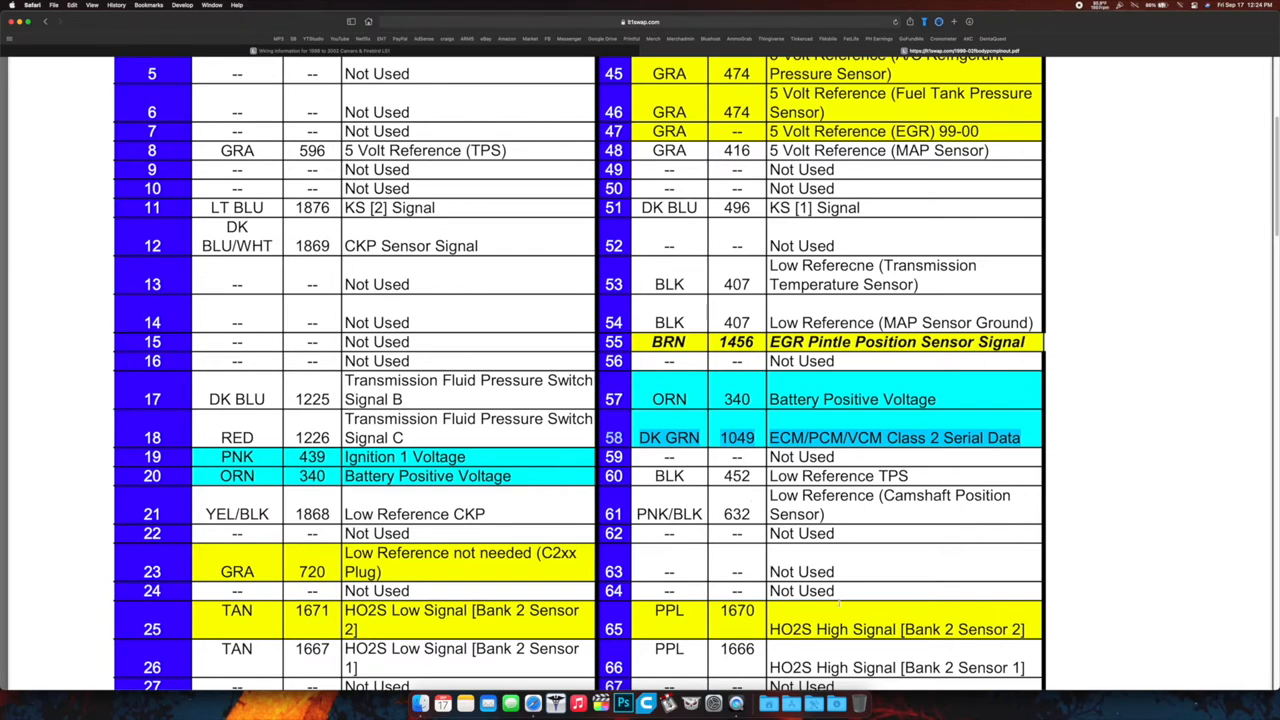
Scroll past C1 Blue pins 23–40 and 63–80 toward the C2 Red table
scroll(down, 3)
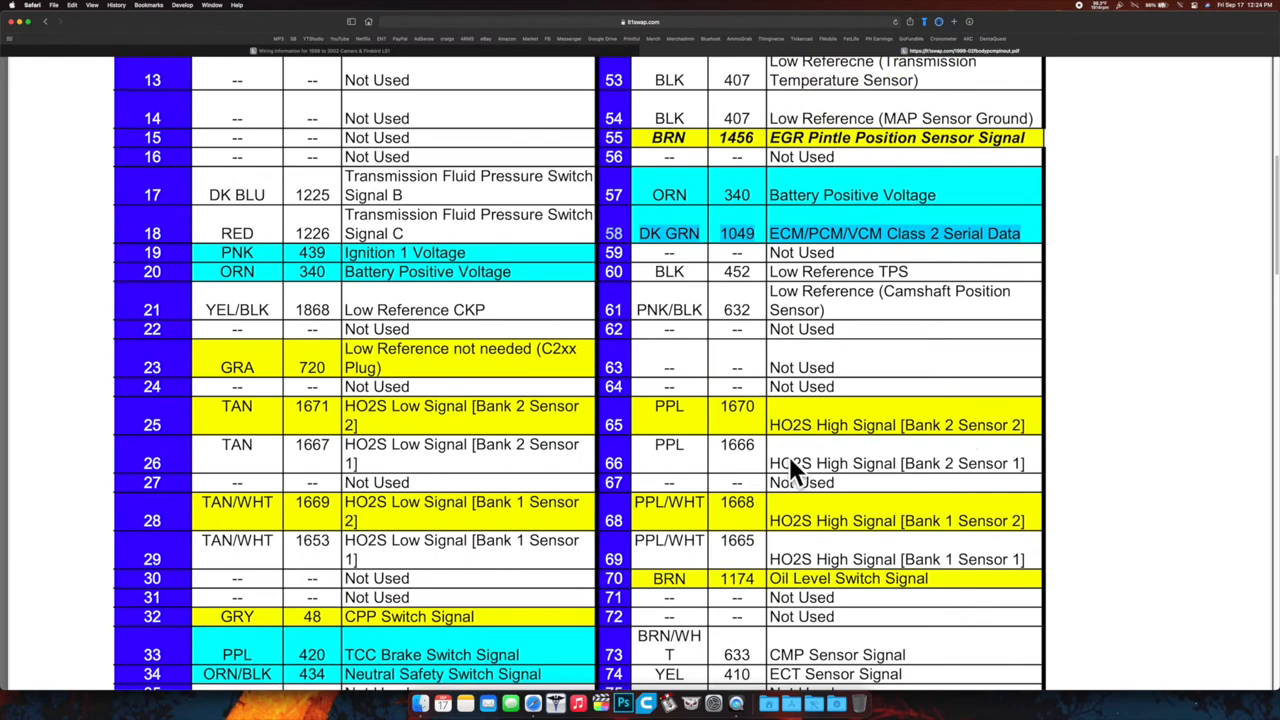
mouse_move(795, 475)
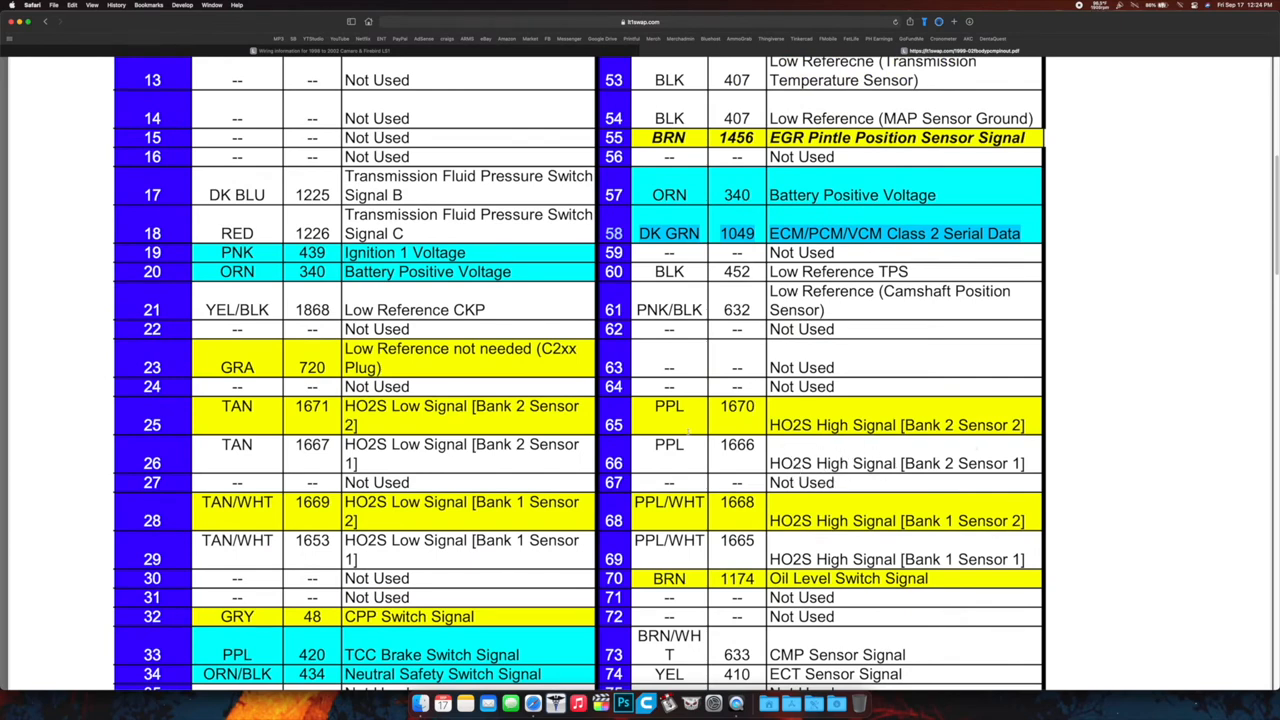
mouse_move(622, 468)
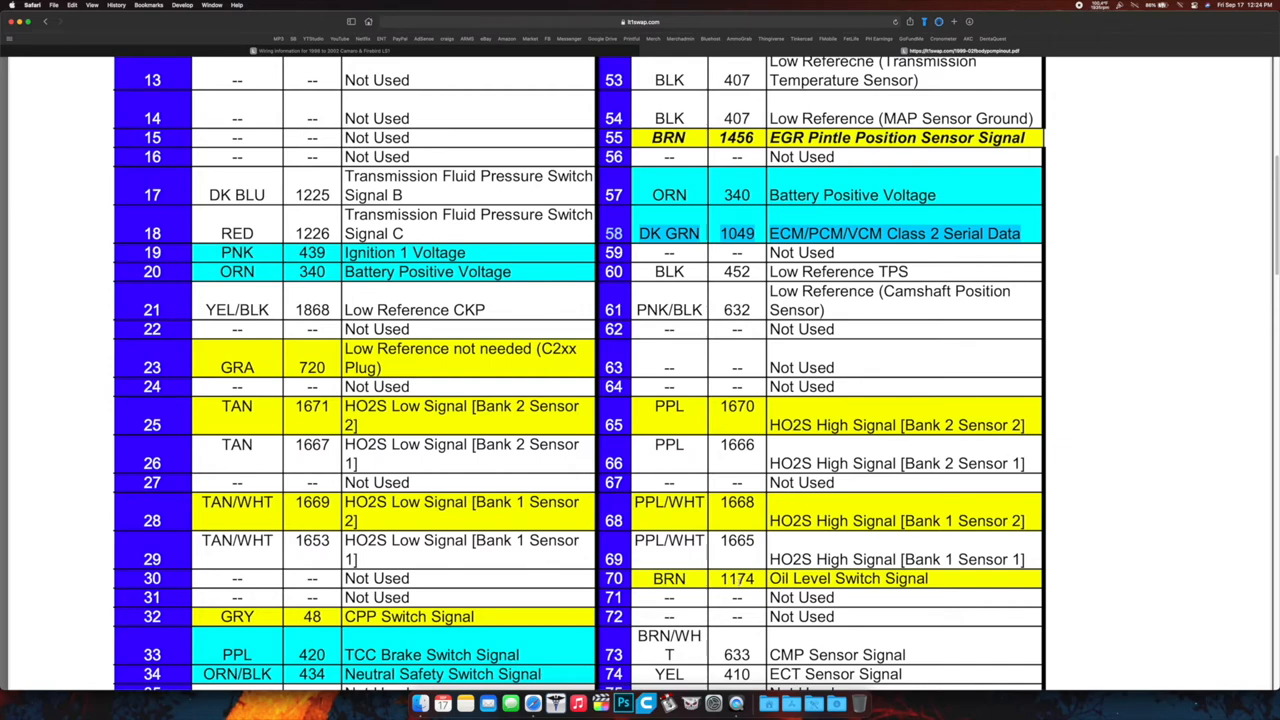
scroll(down, 3)
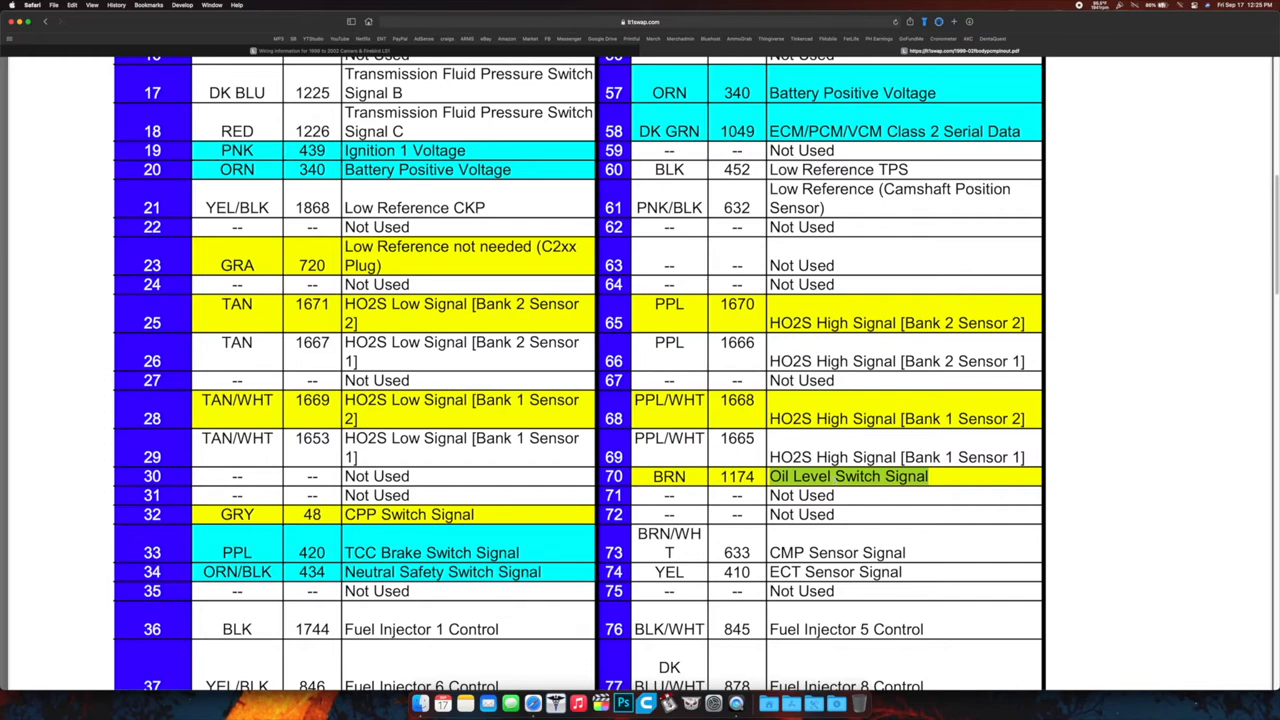
scroll(down, 3)
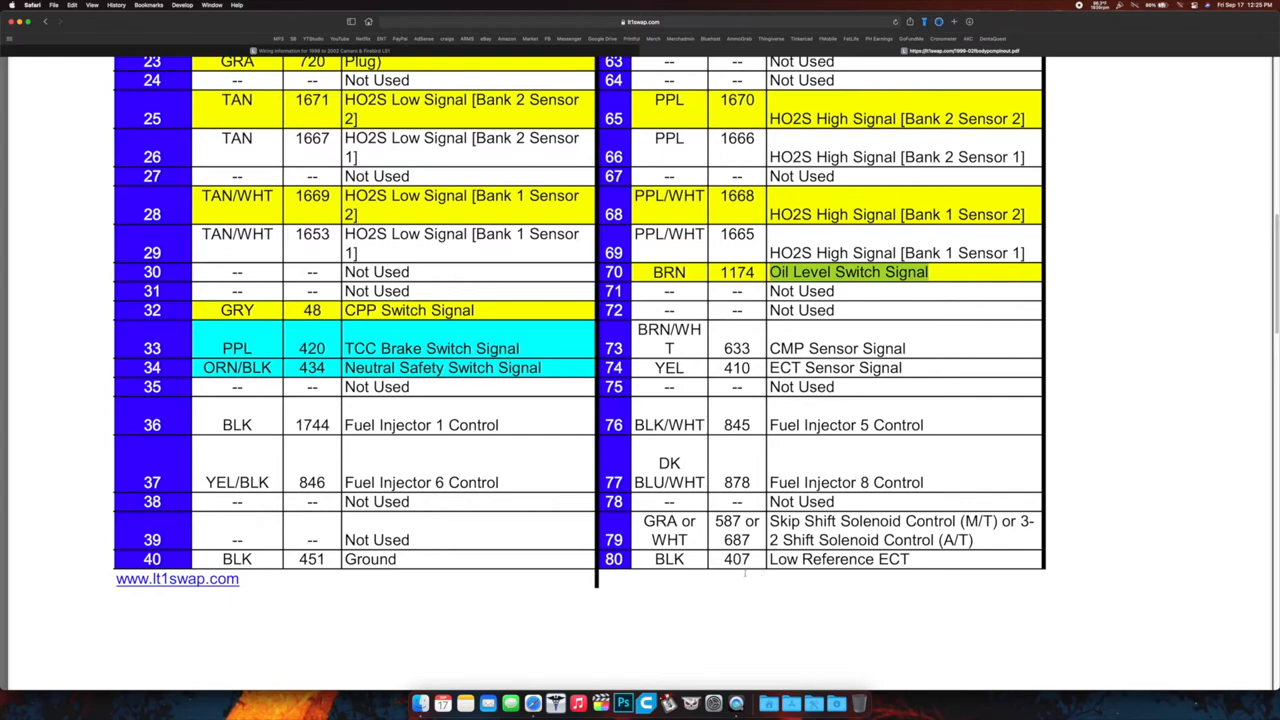
mouse_move(1053, 423)
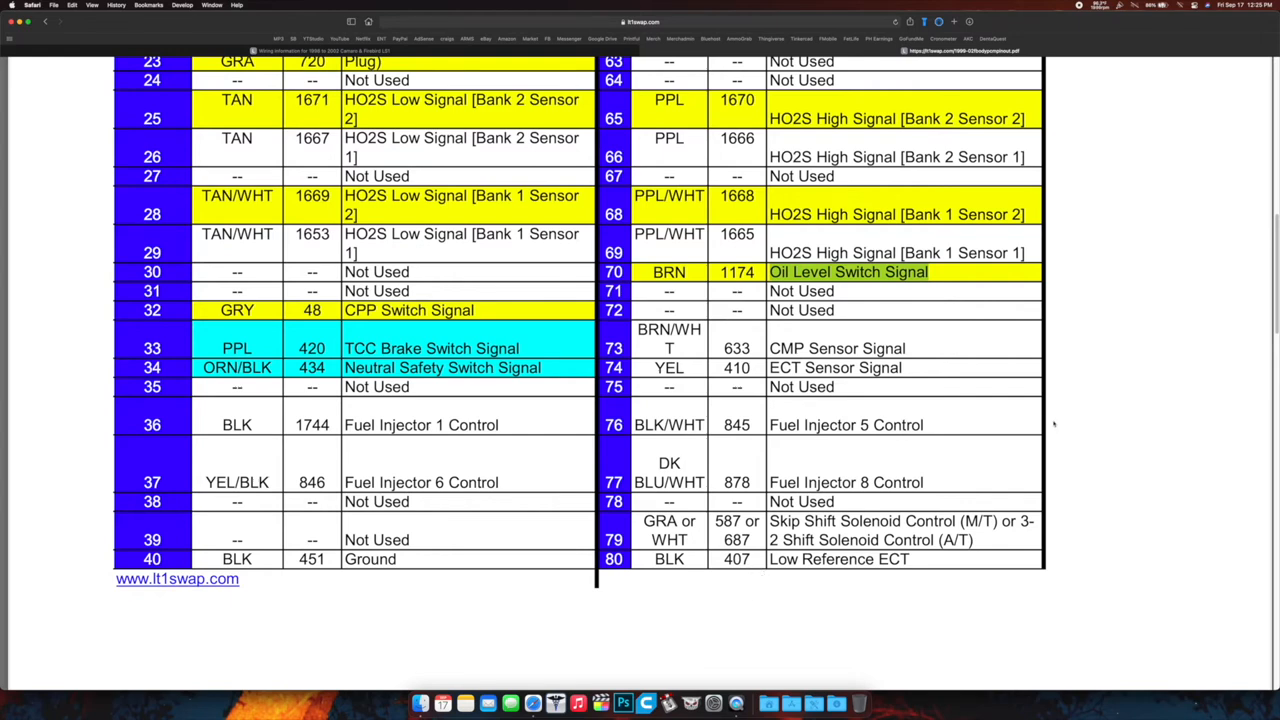
mouse_move(721, 342)
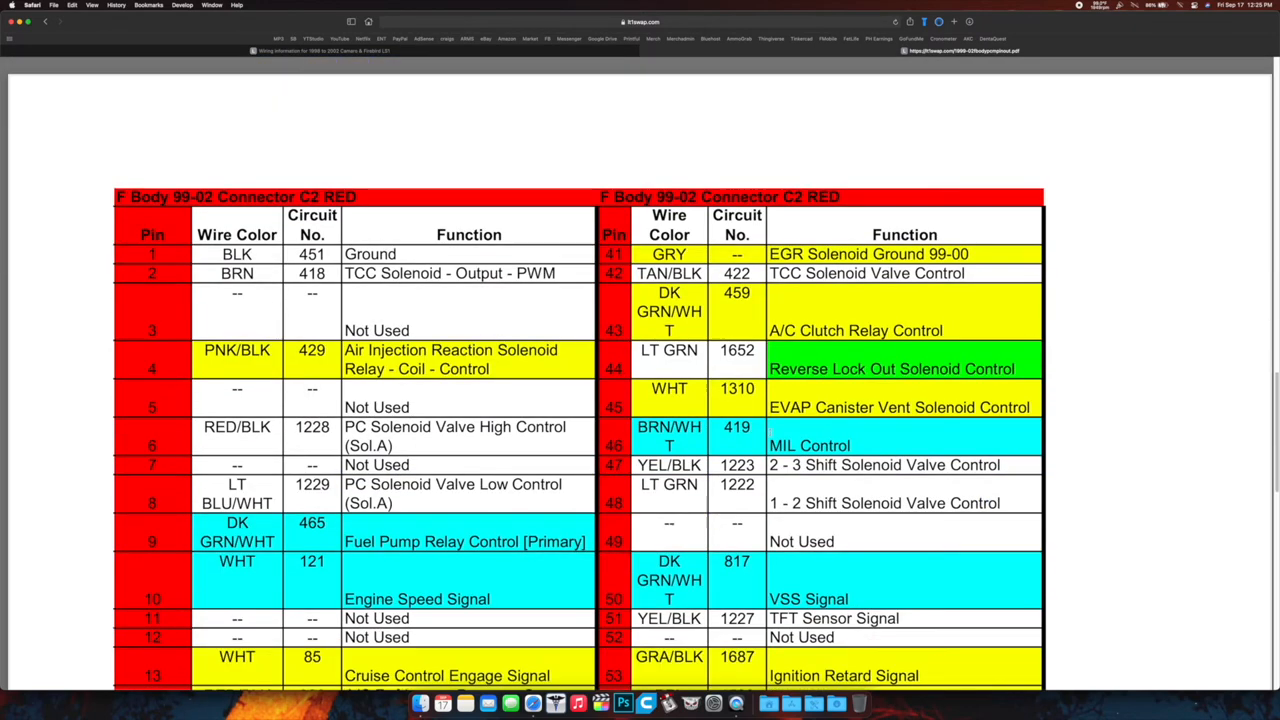
scroll(down, 3)
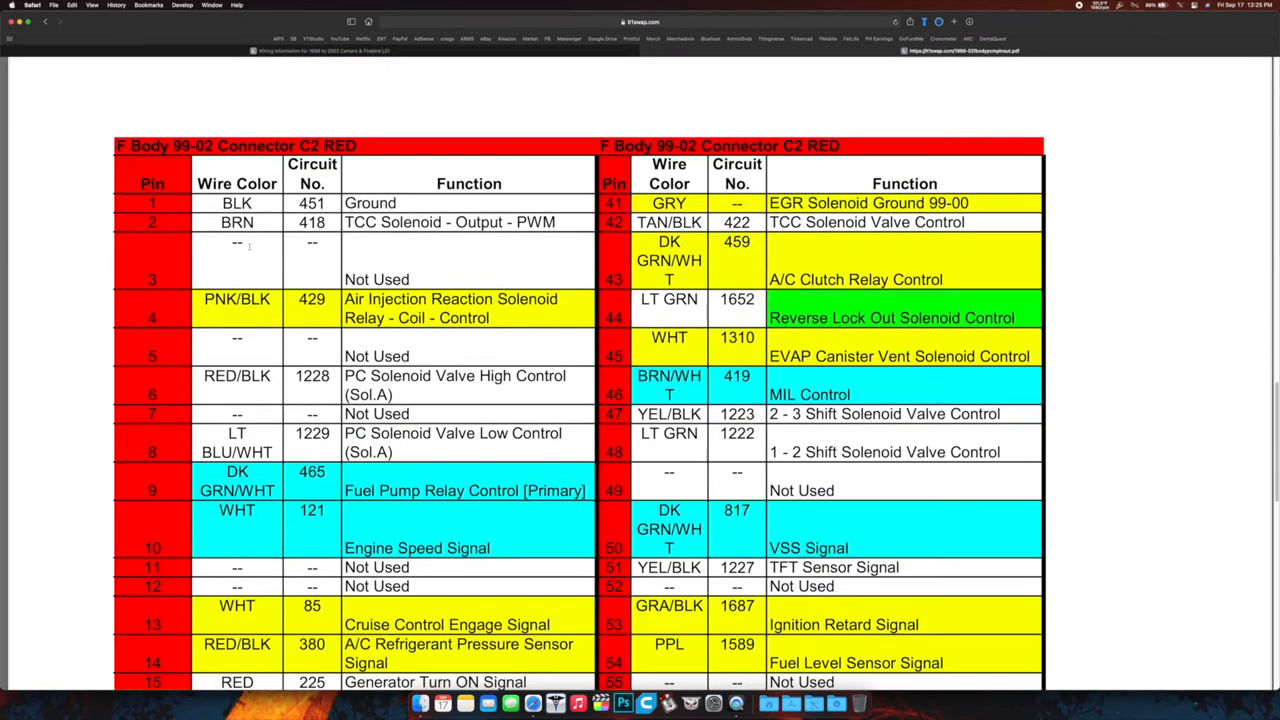
double_click(370, 203)
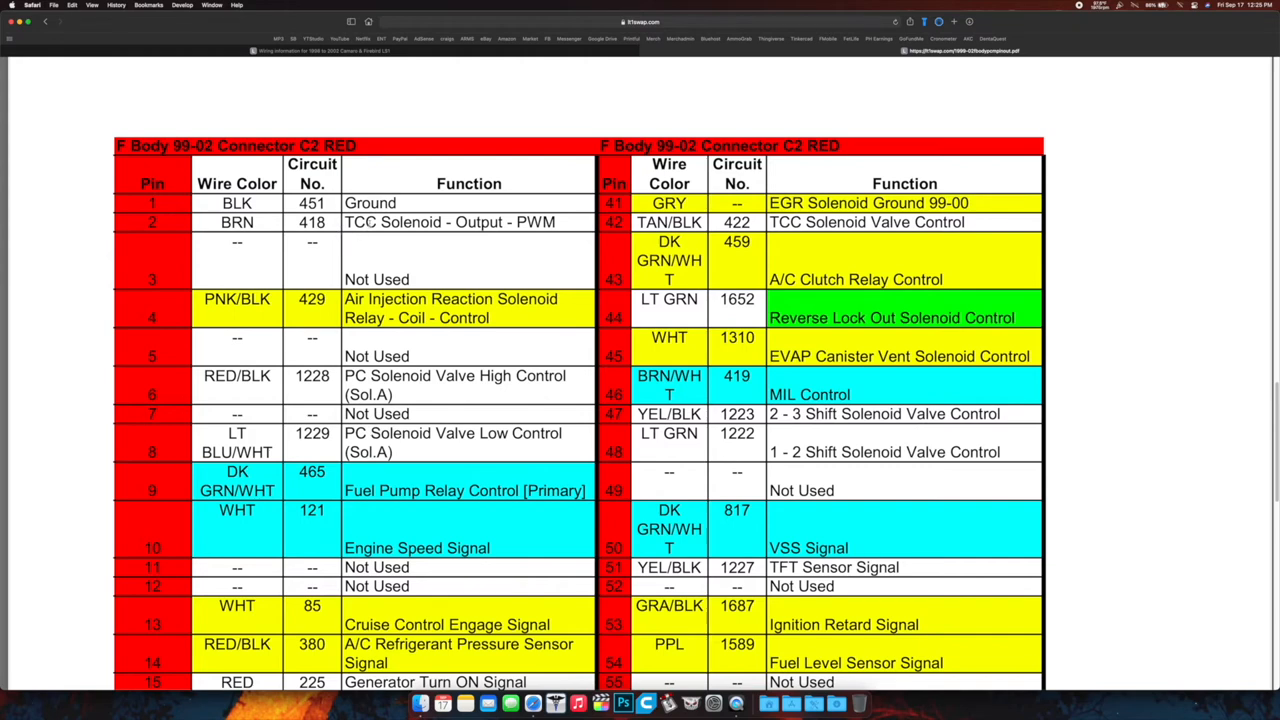
drag(383, 222, 510, 222)
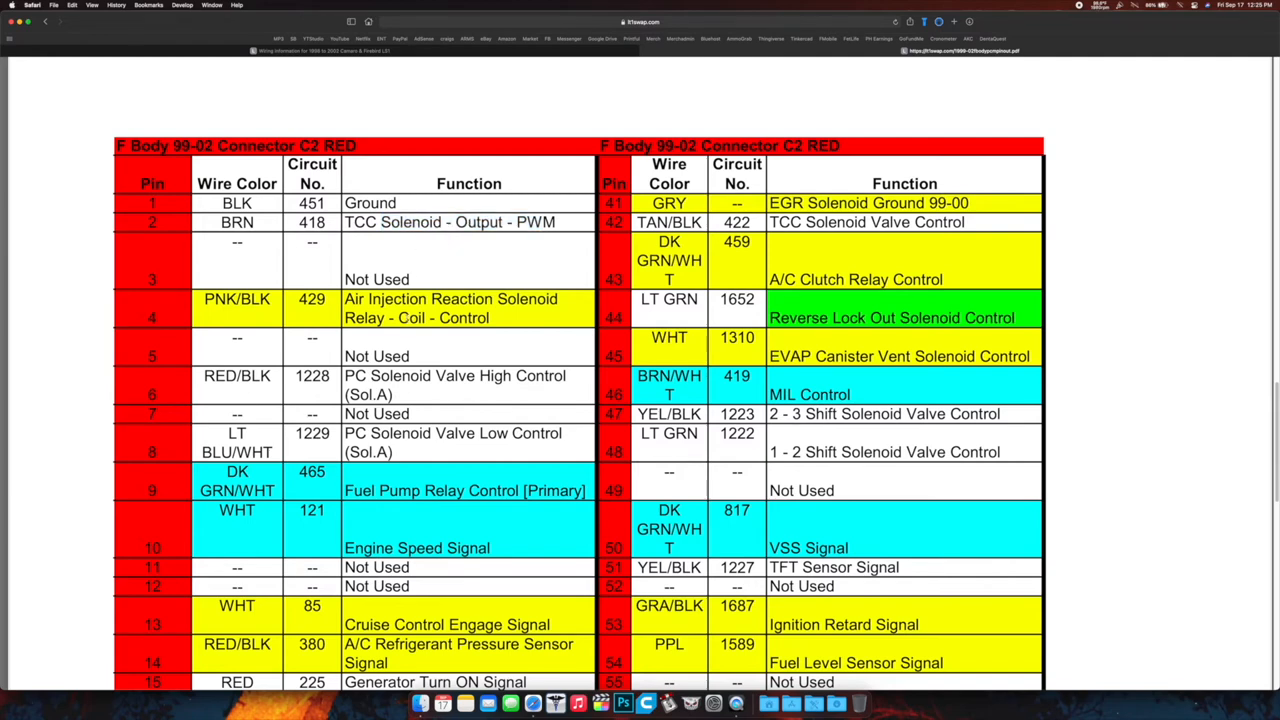
double_click(416, 318)
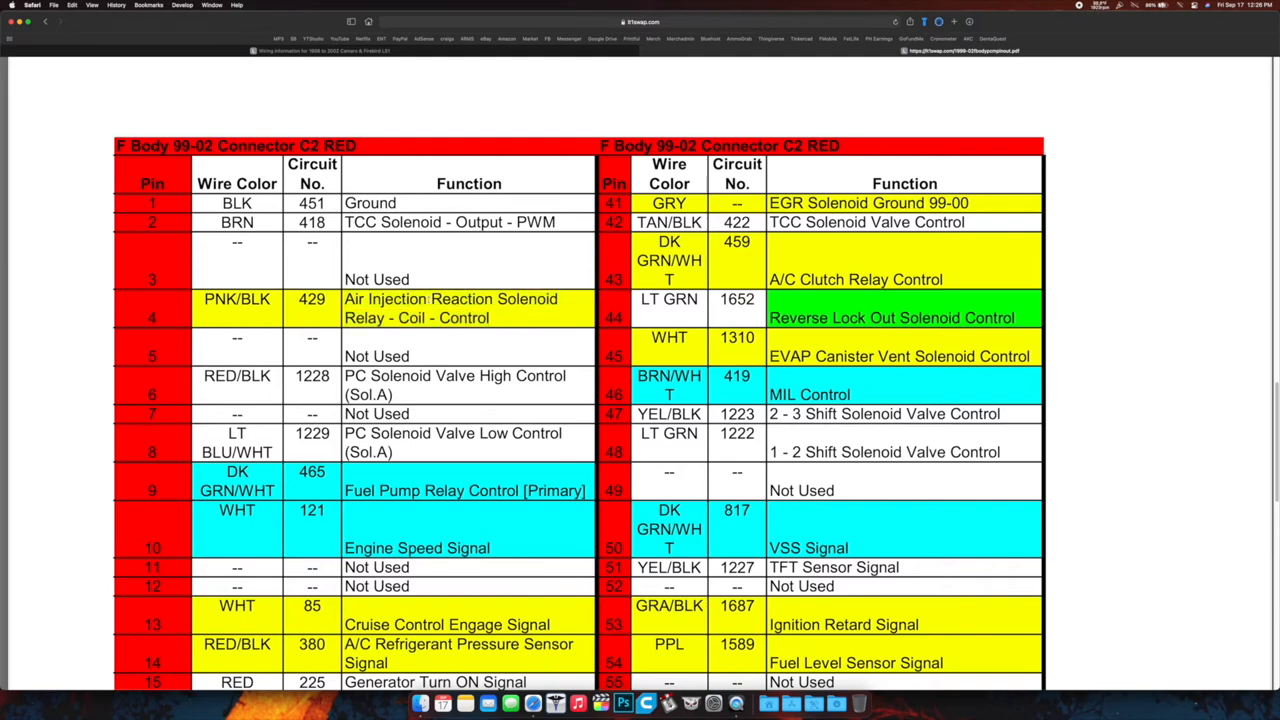
double_click(450, 299)
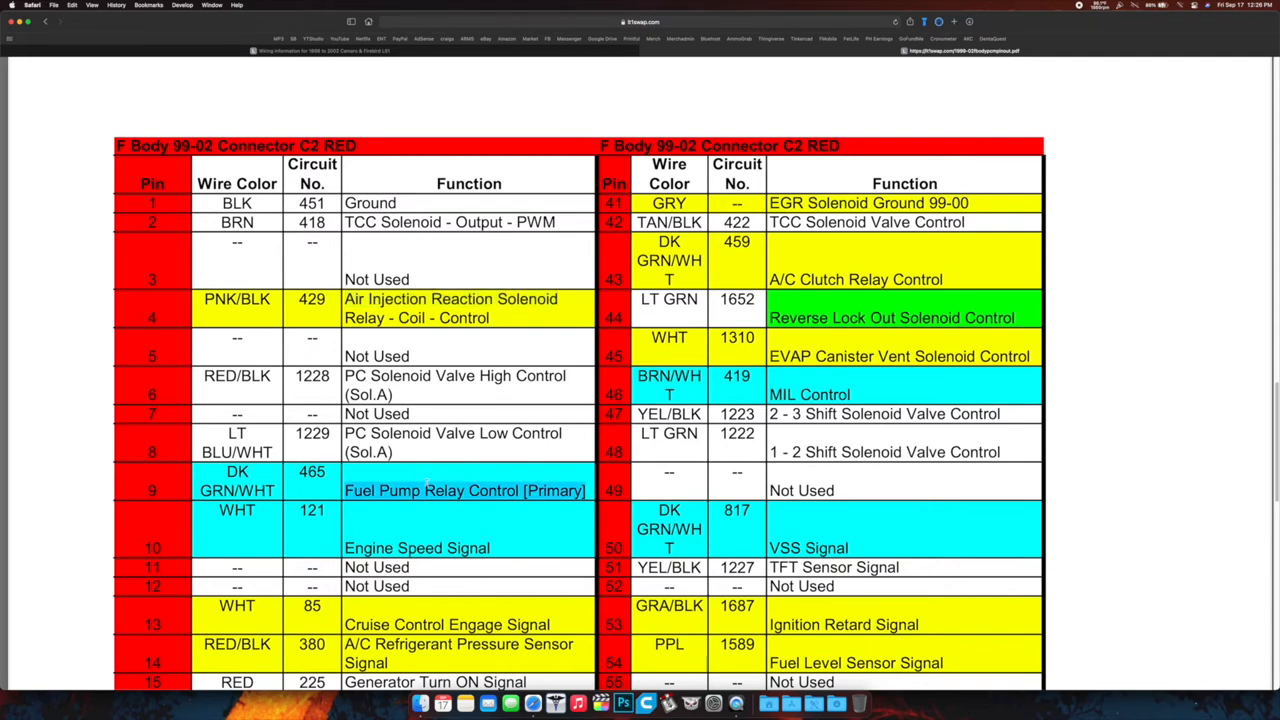
Scroll to C2 Red pins 2–20 and 42–60, marking pin 13 Cruise Control Engage Signal
scroll(down, 3)
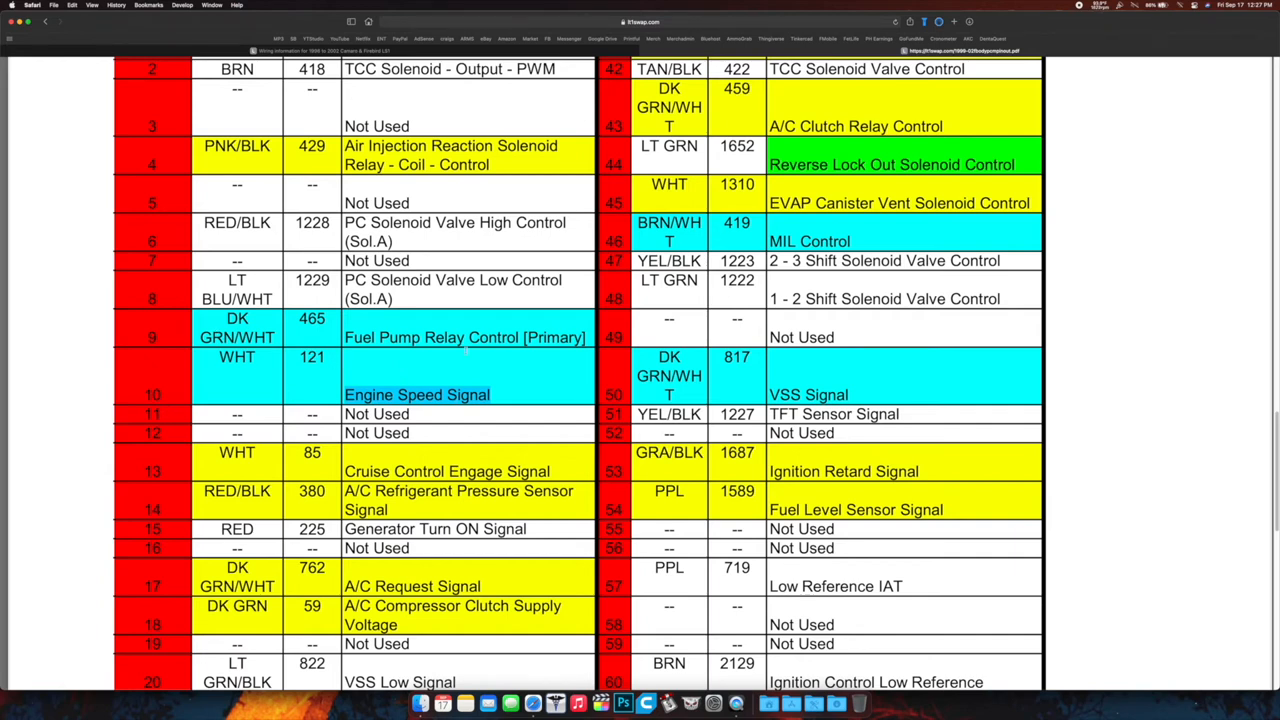
mouse_move(400, 712)
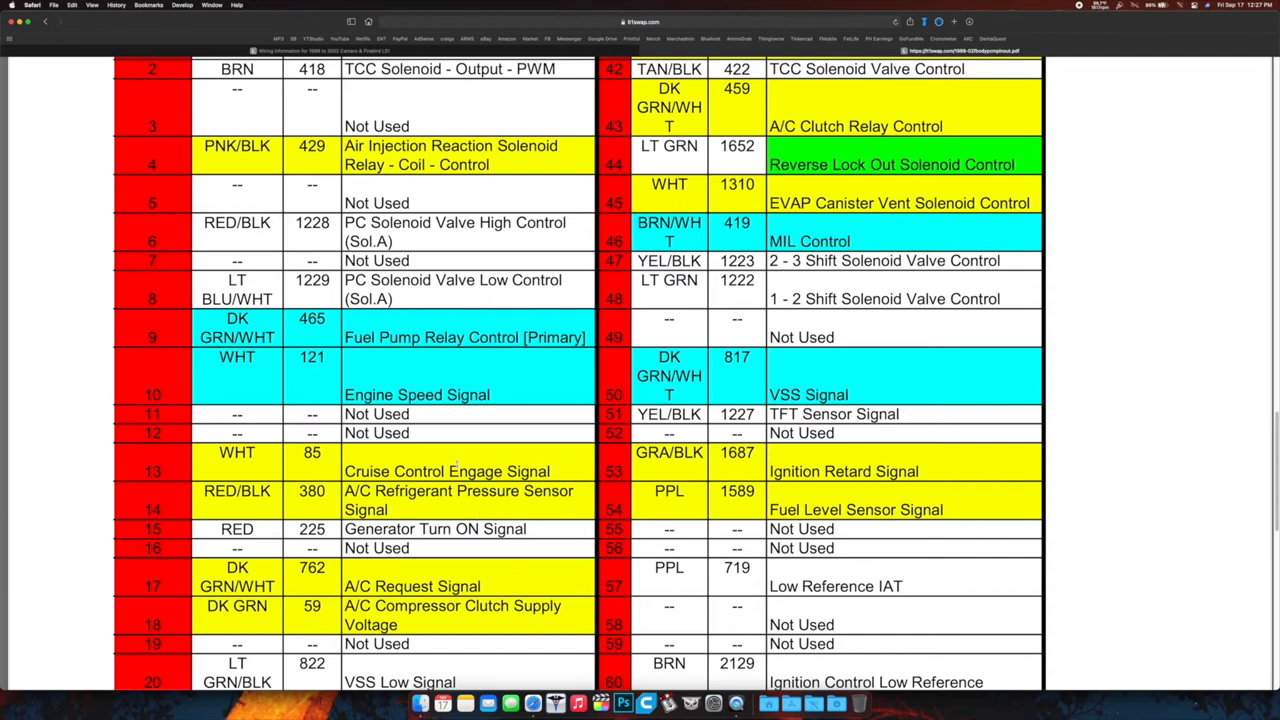
double_click(447, 471)
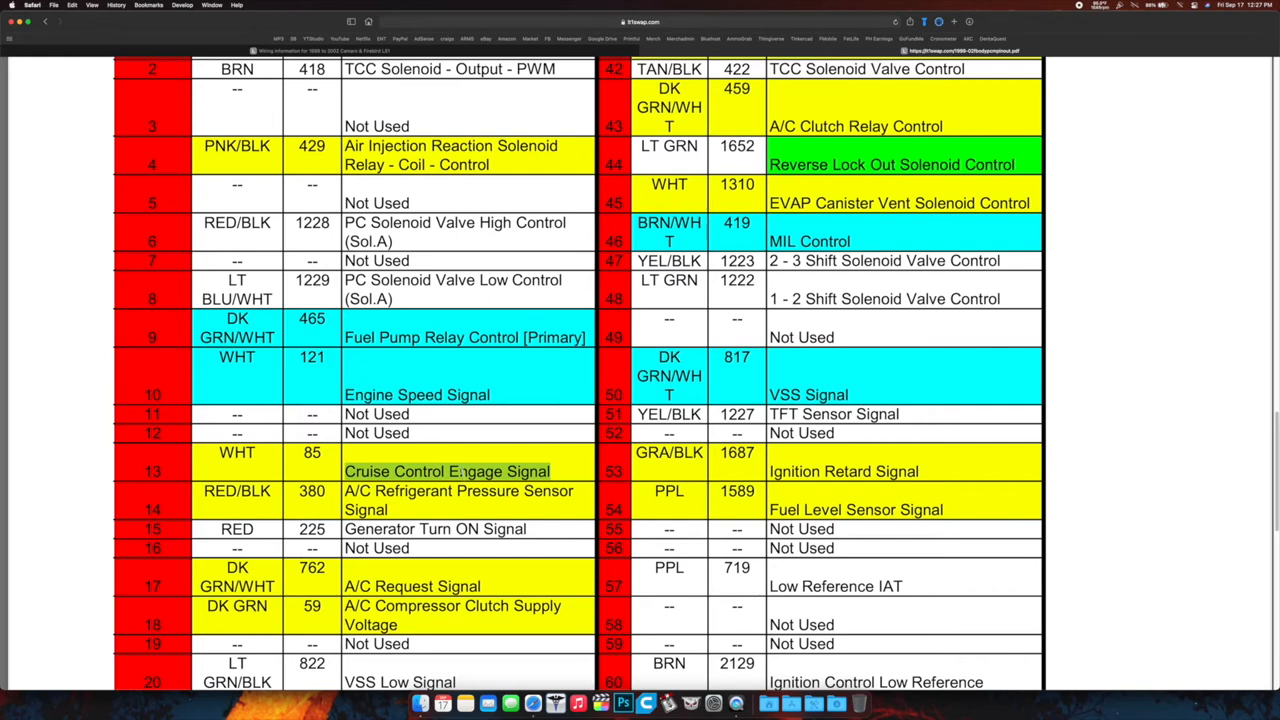
mouse_move(456, 471)
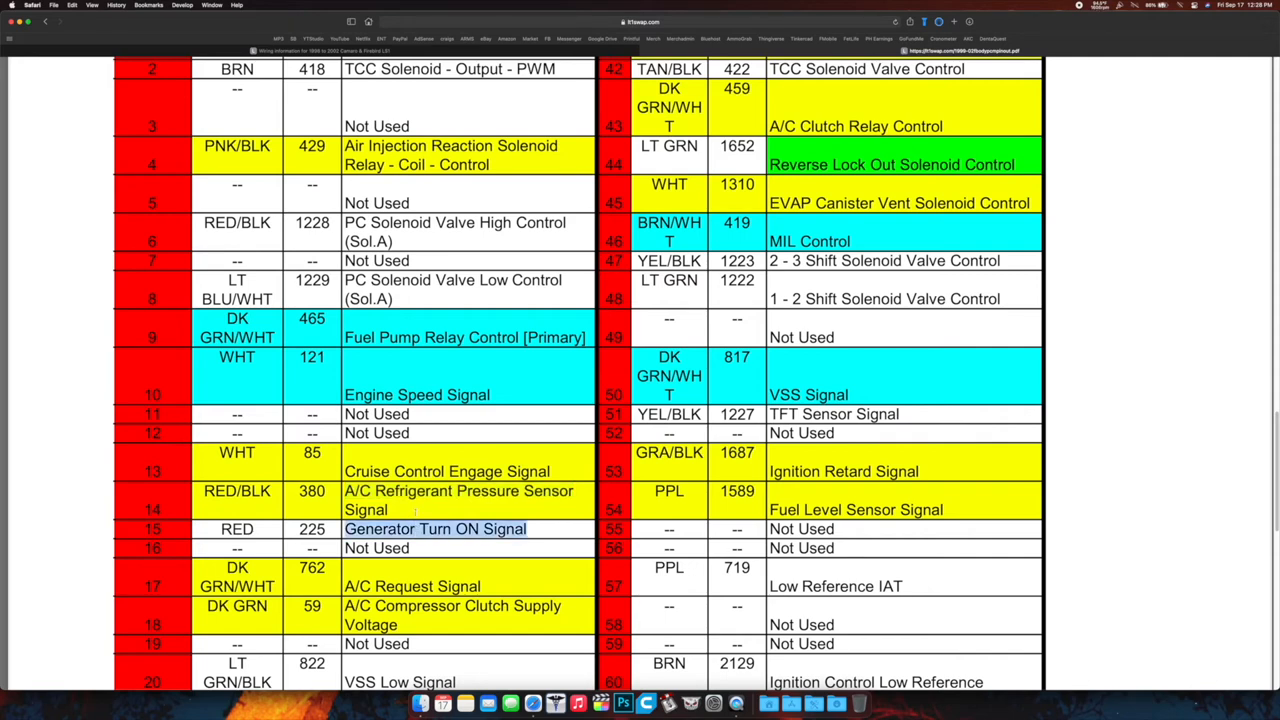
Scroll C2 Red down to pins 38 and 78, highlighting Fuel Enable Control
scroll(down, 3)
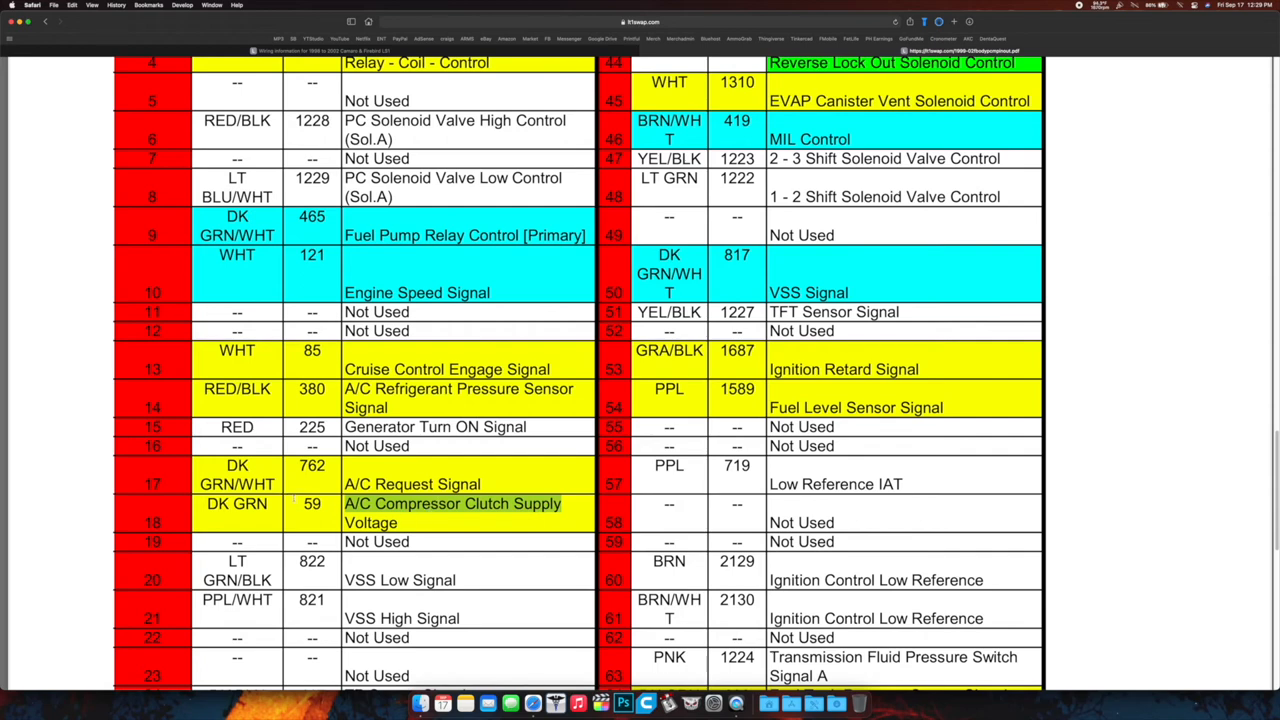
scroll(down, 3)
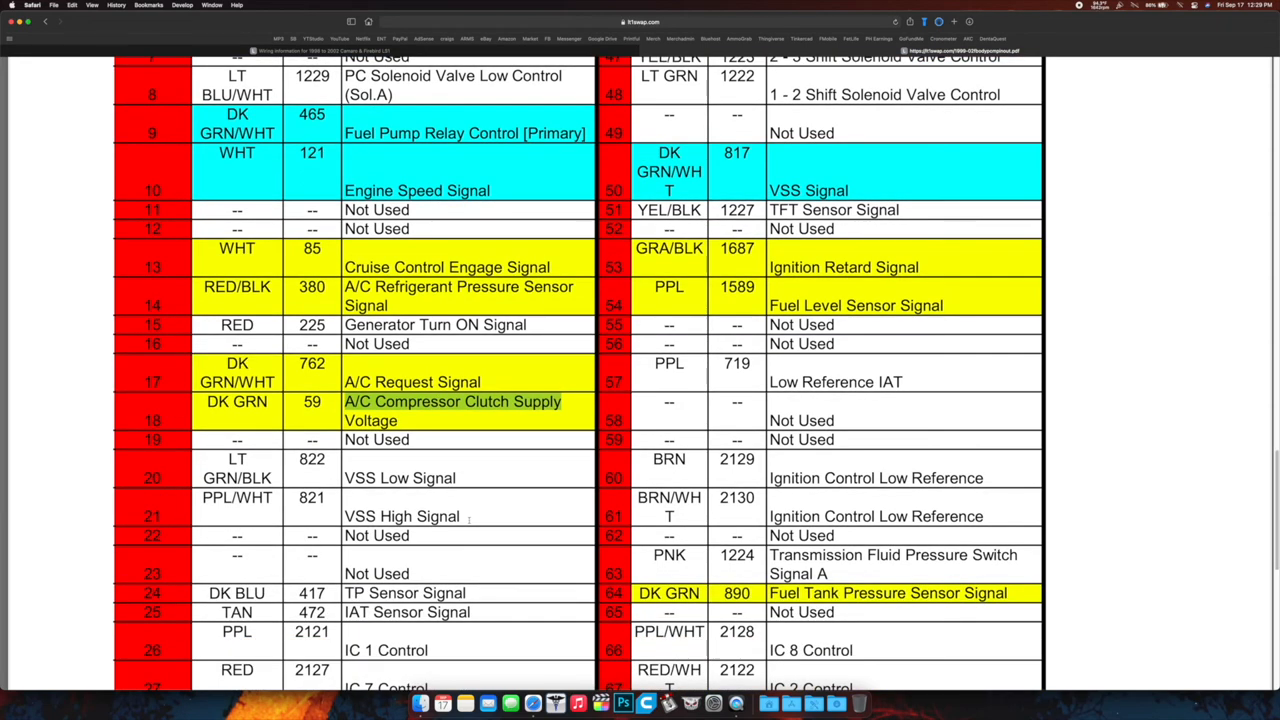
scroll(down, 3)
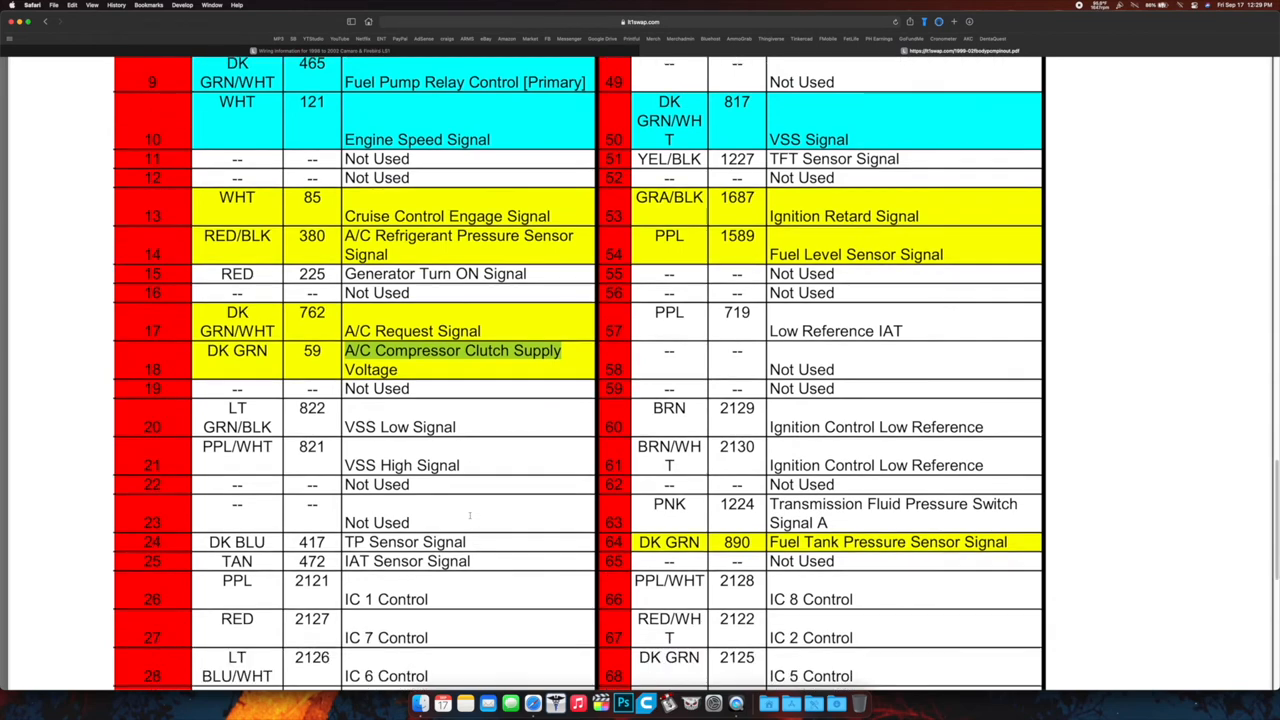
scroll(down, 3)
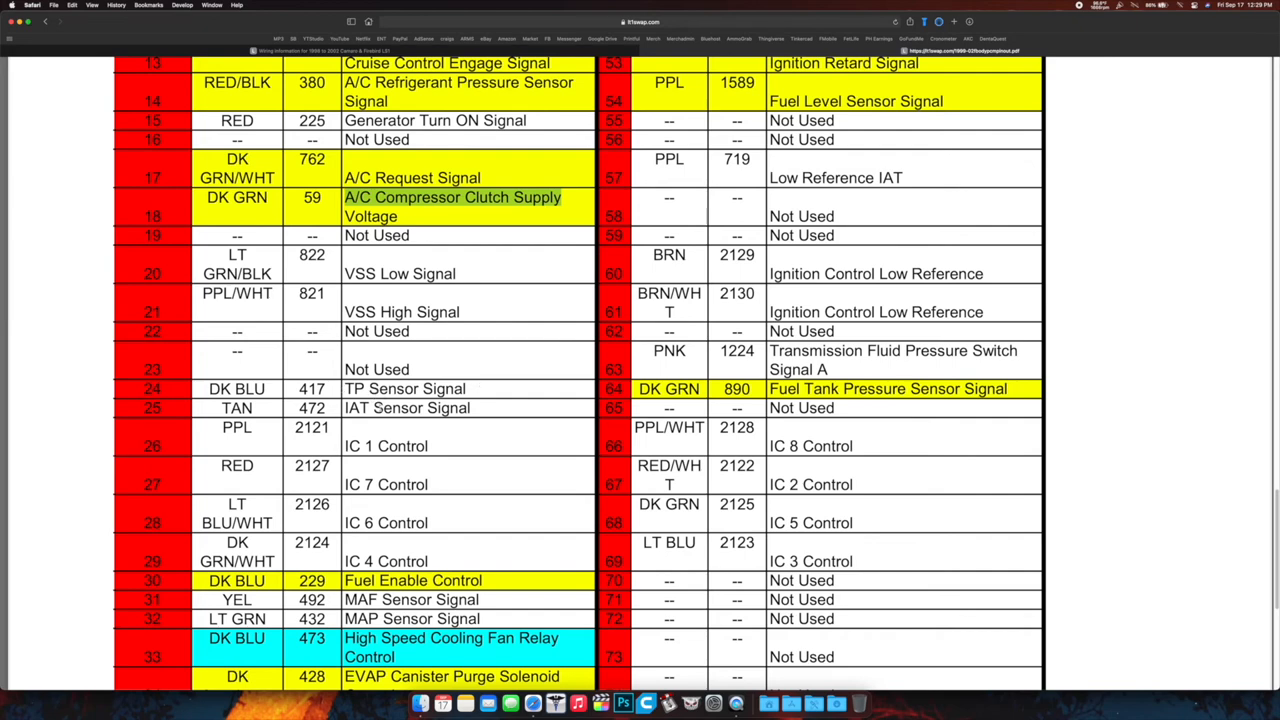
scroll(down, 3)
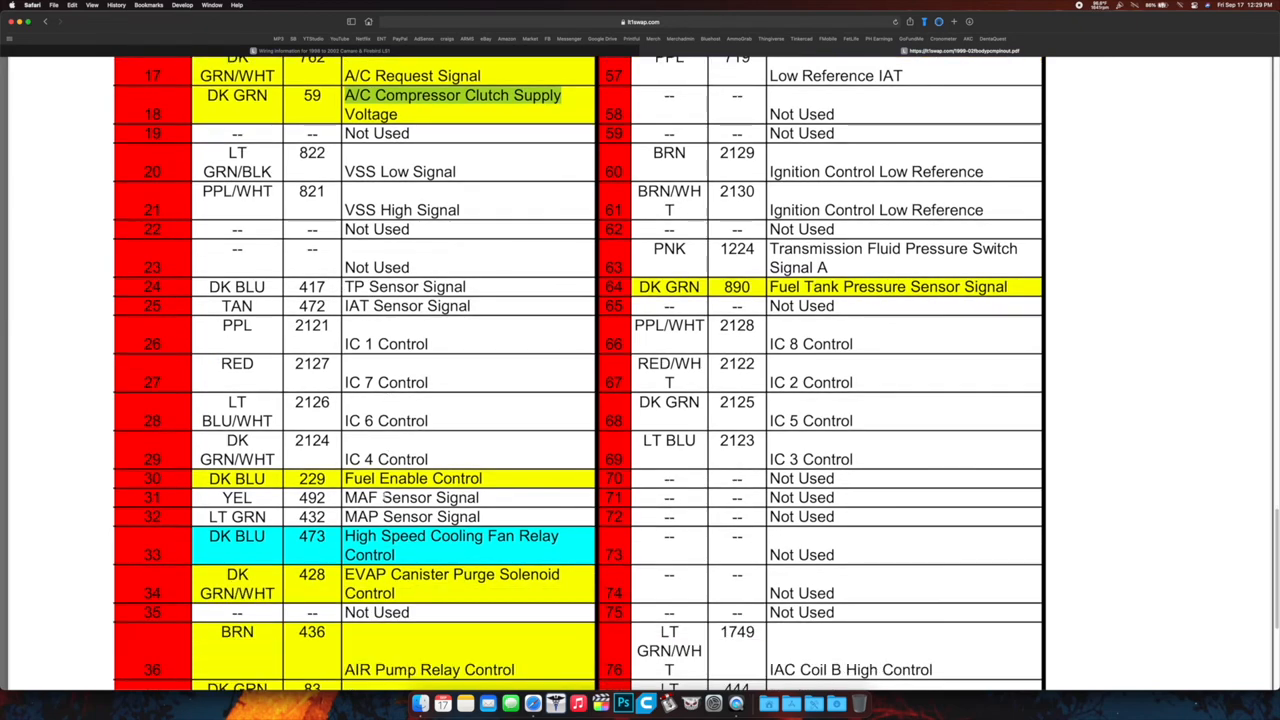
scroll(down, 3)
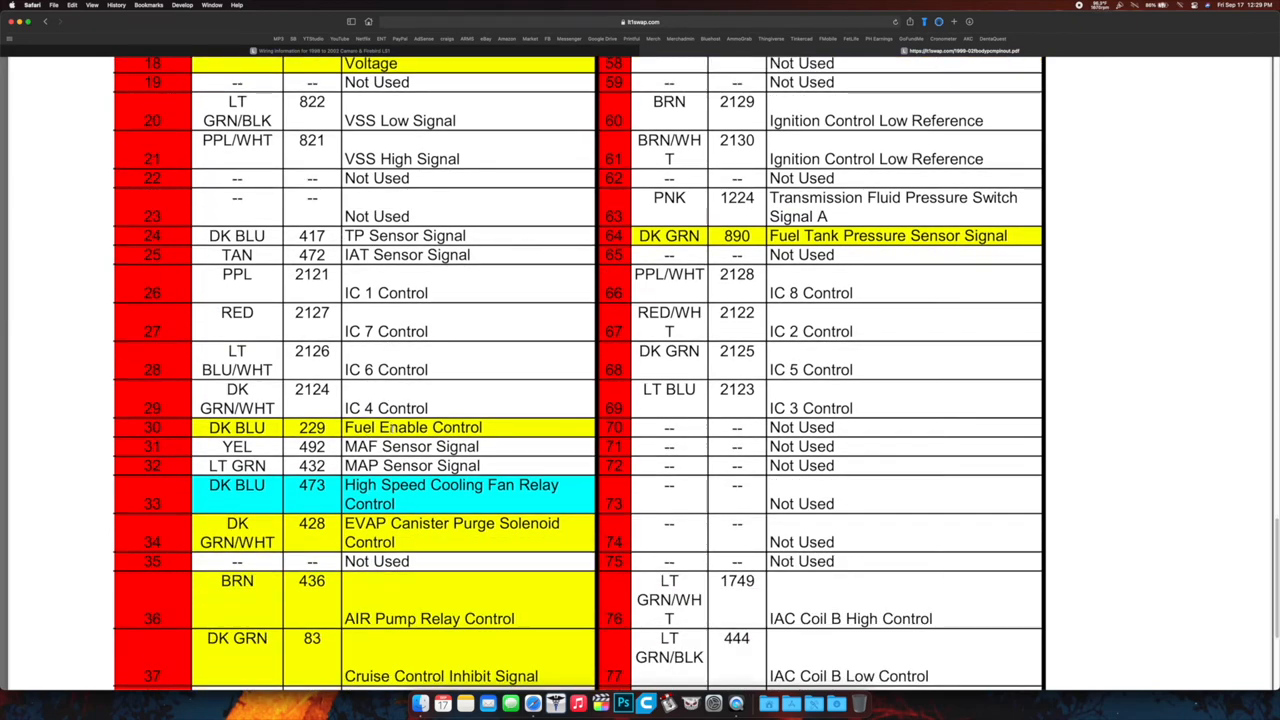
double_click(413, 427)
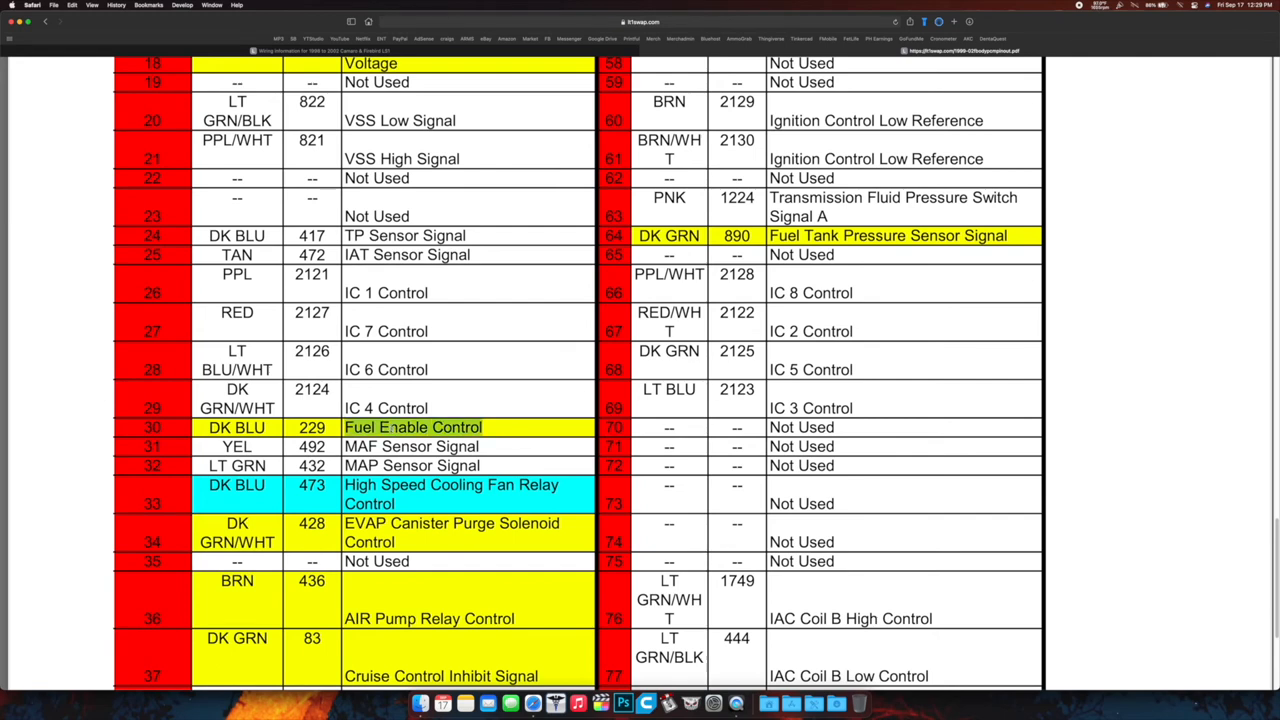
scroll(down, 3)
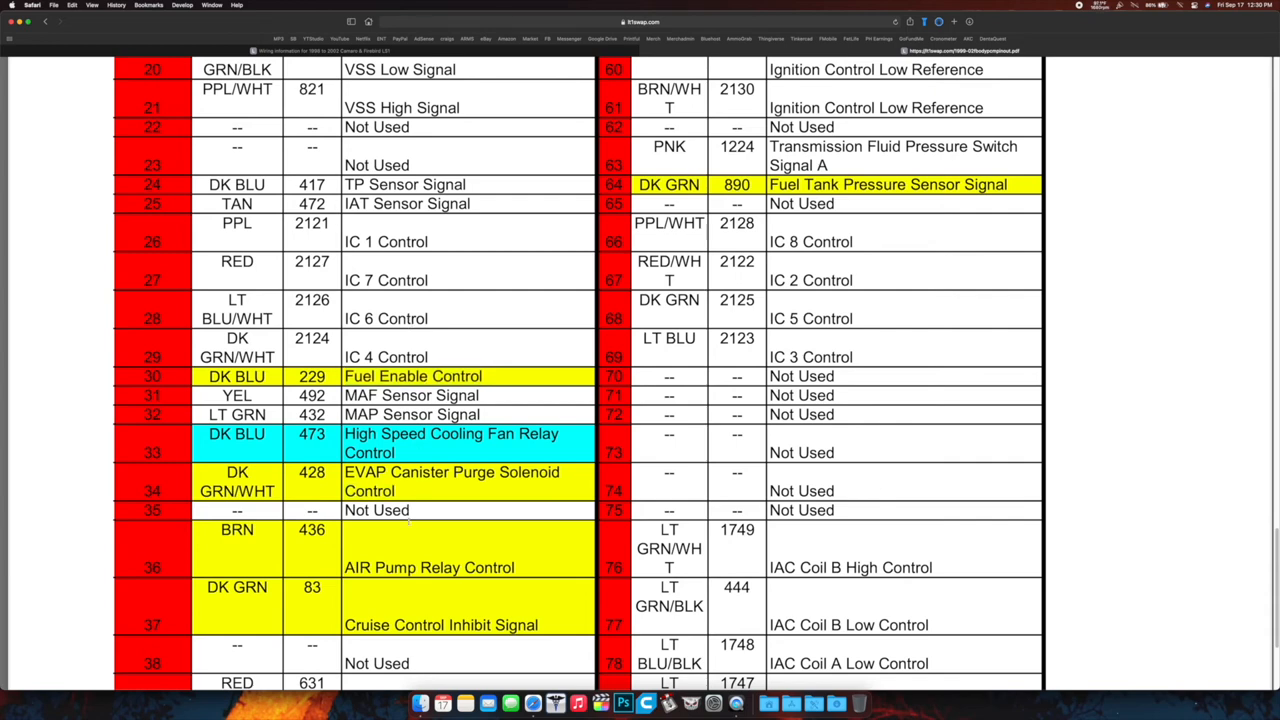
Reach C2 pins 40 and 80, highlight Cruise Control Inhibit Signal, return to pins 1–11
scroll(down, 3)
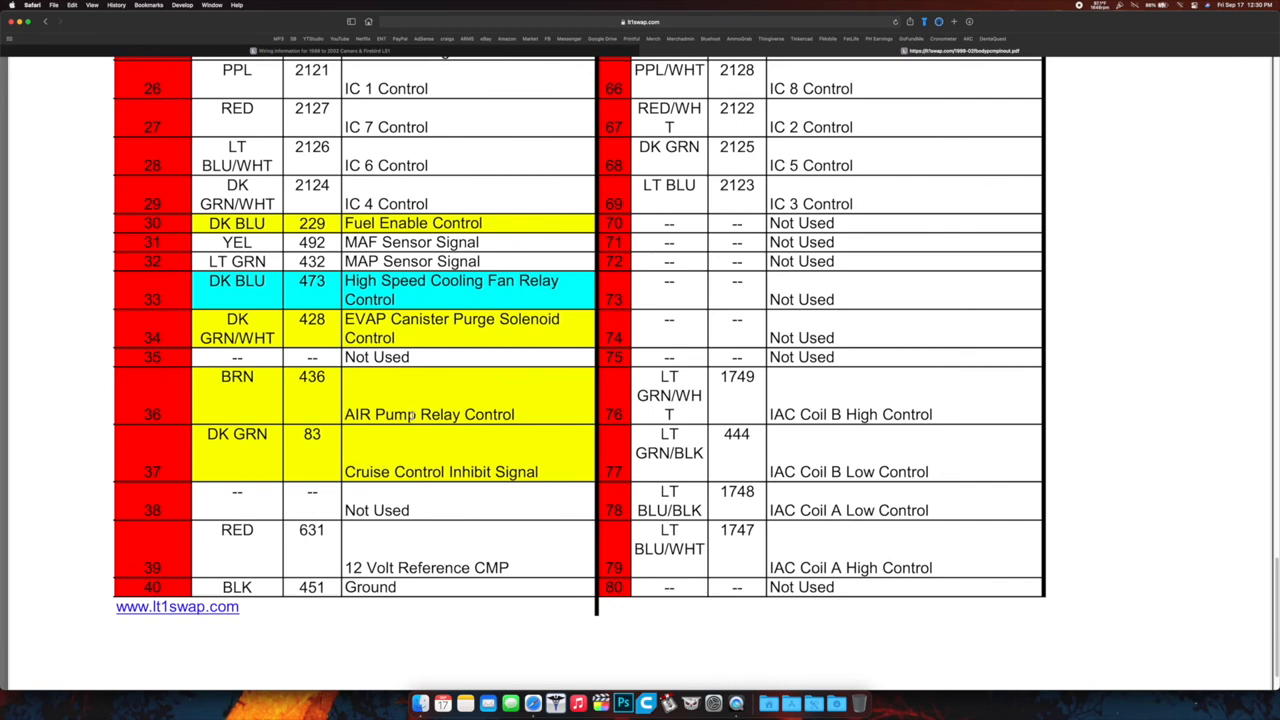
double_click(428, 414)
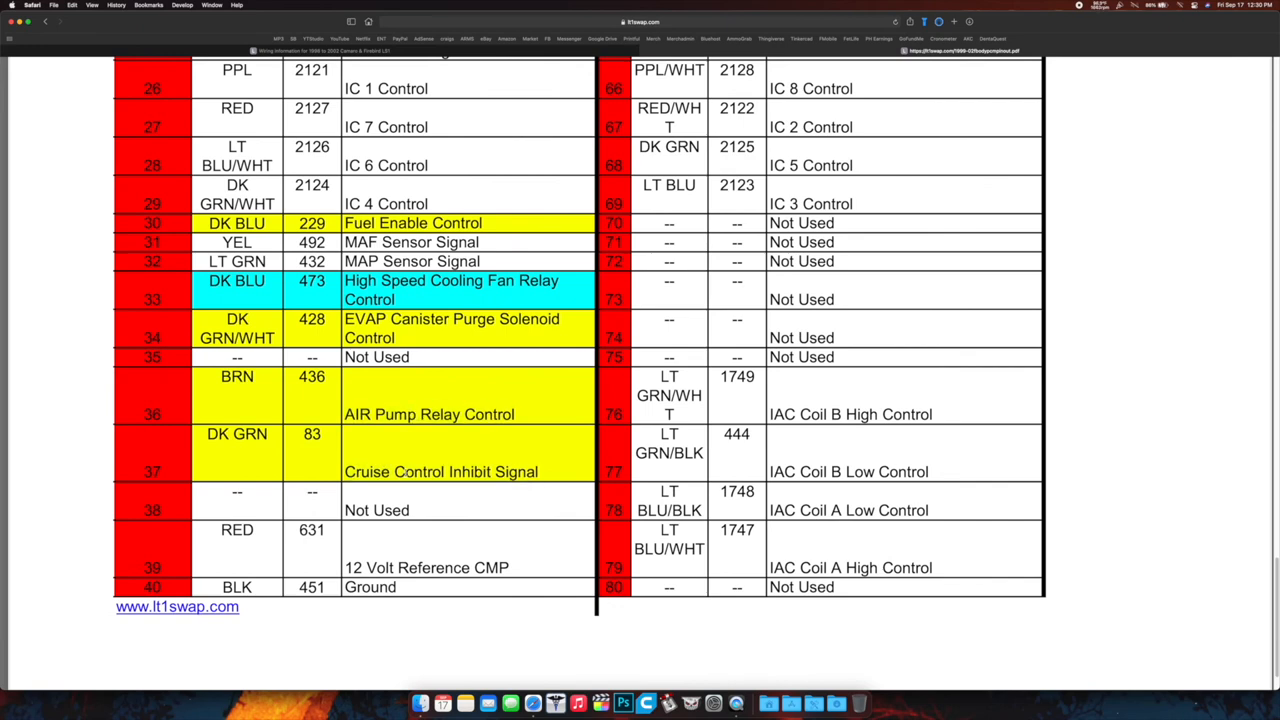
double_click(440, 471)
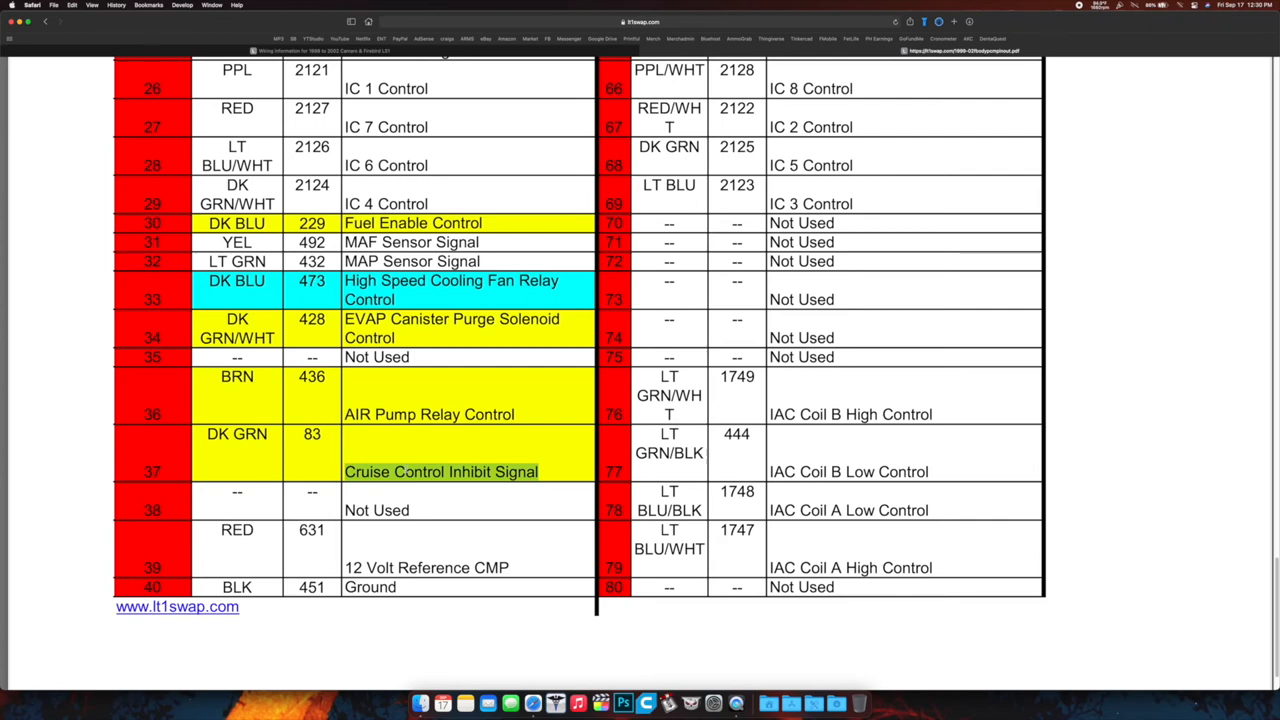
scroll(down, 3)
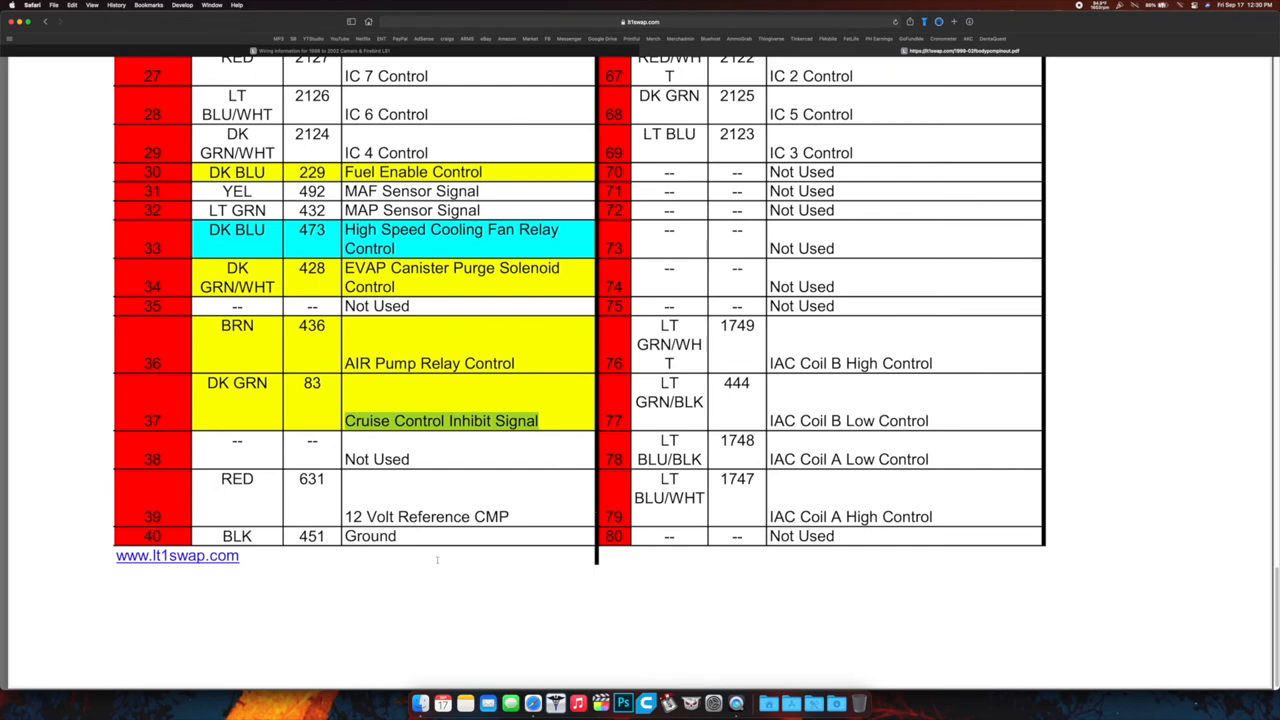
double_click(369, 536)
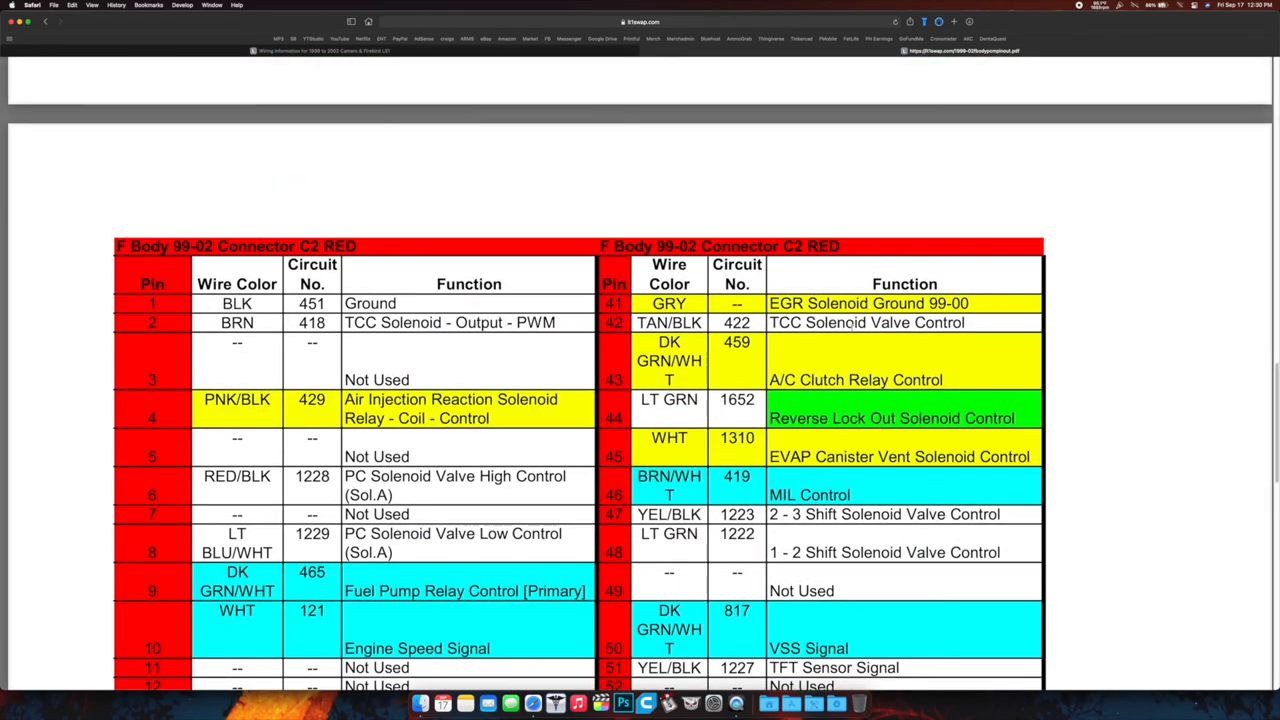
Go down C2 Red to pins 32 and 72, highlighting pin 46 MIL Control, then reach C1 Blue's top
double_click(866, 322)
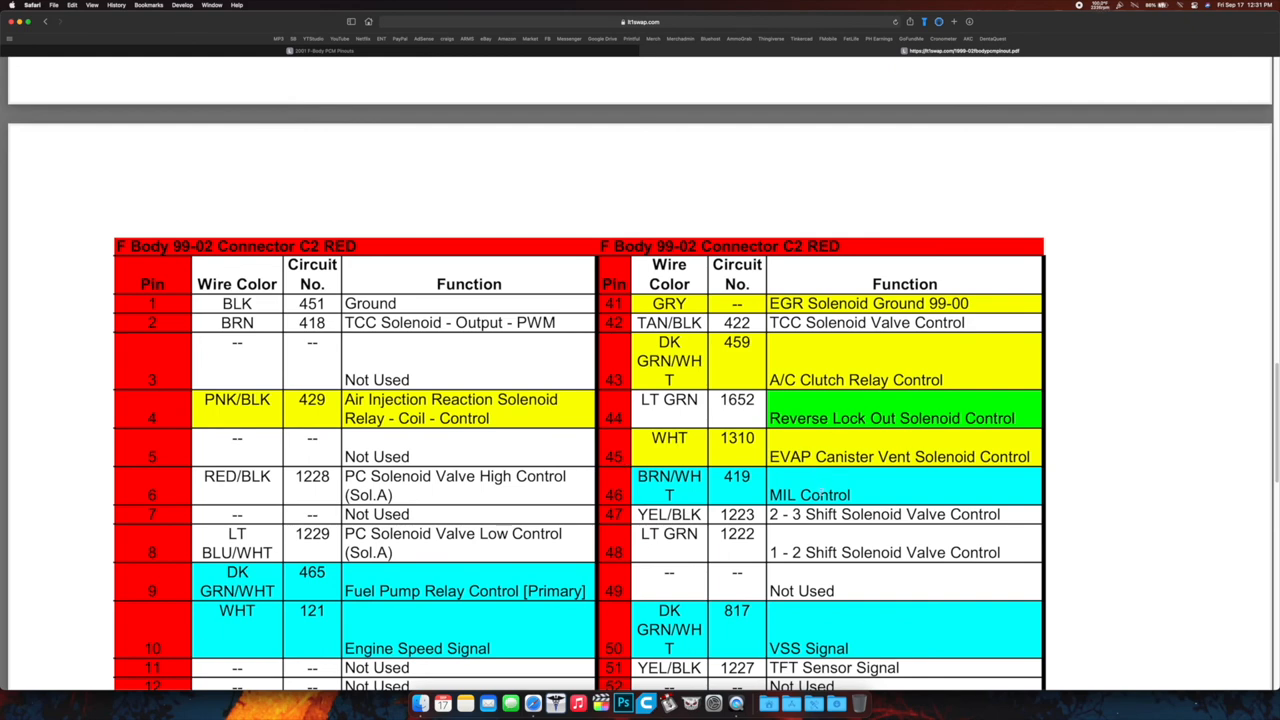
scroll(down, 3)
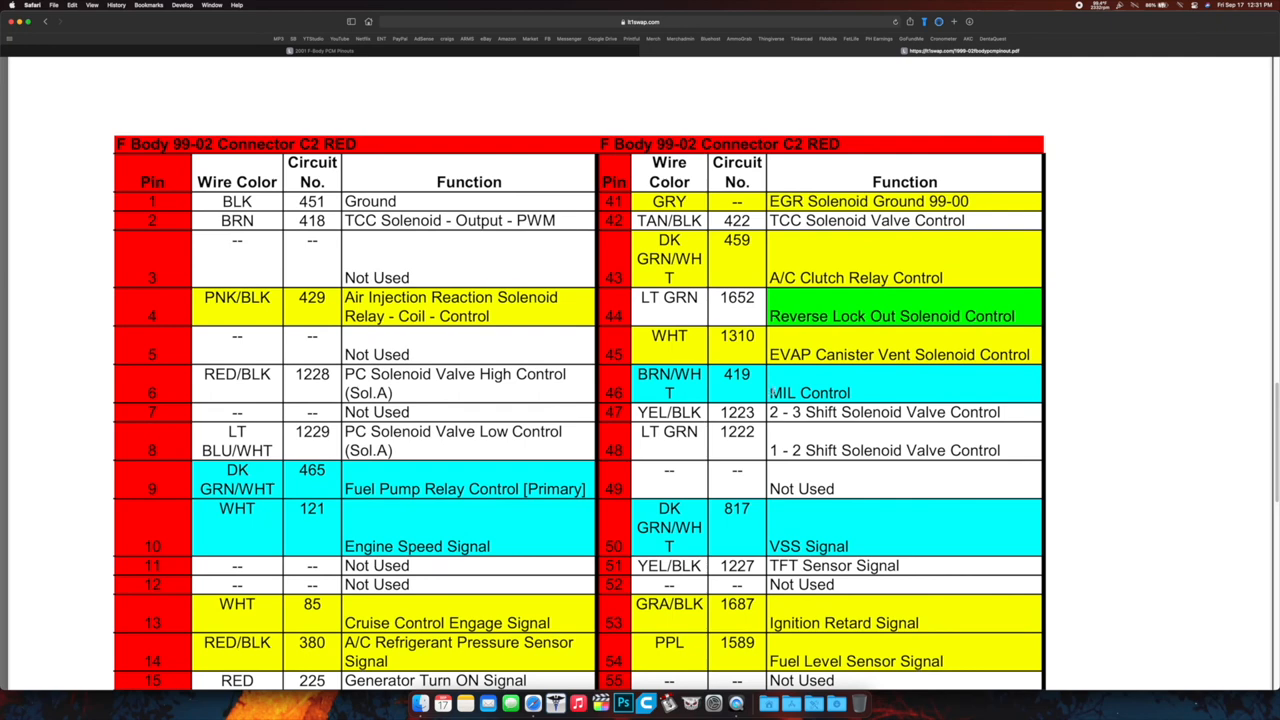
double_click(782, 392)
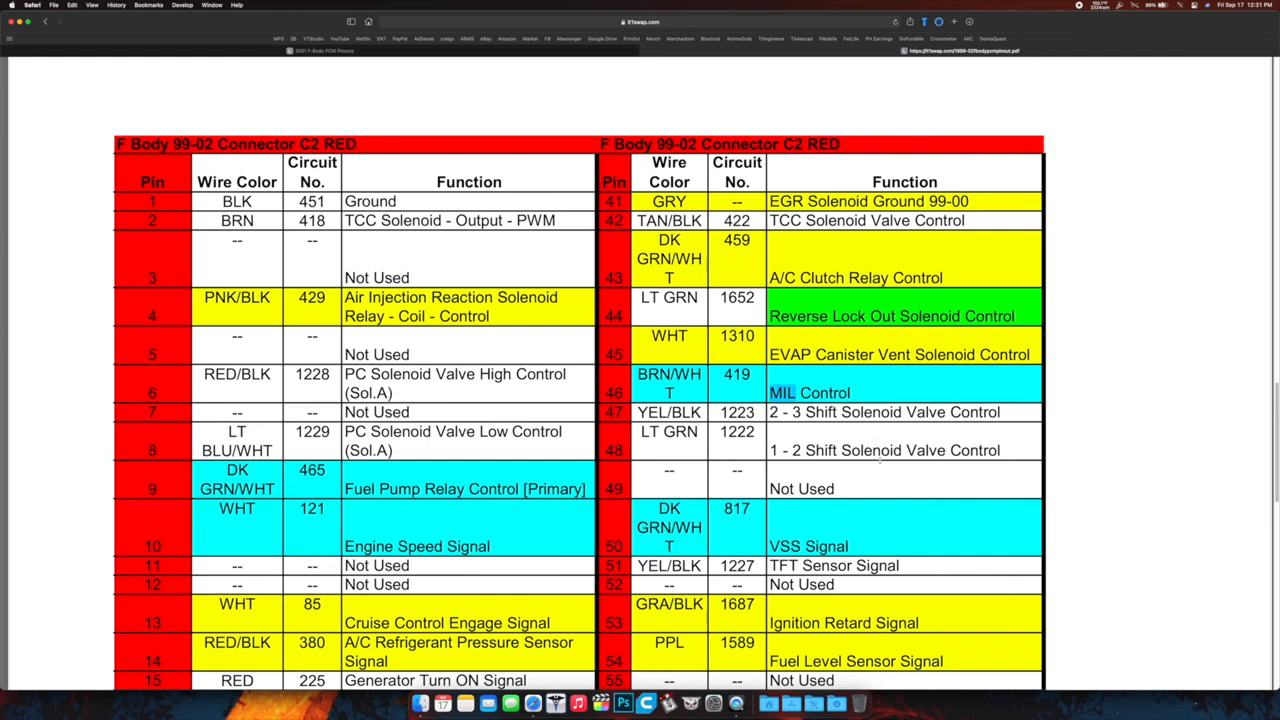
scroll(down, 3)
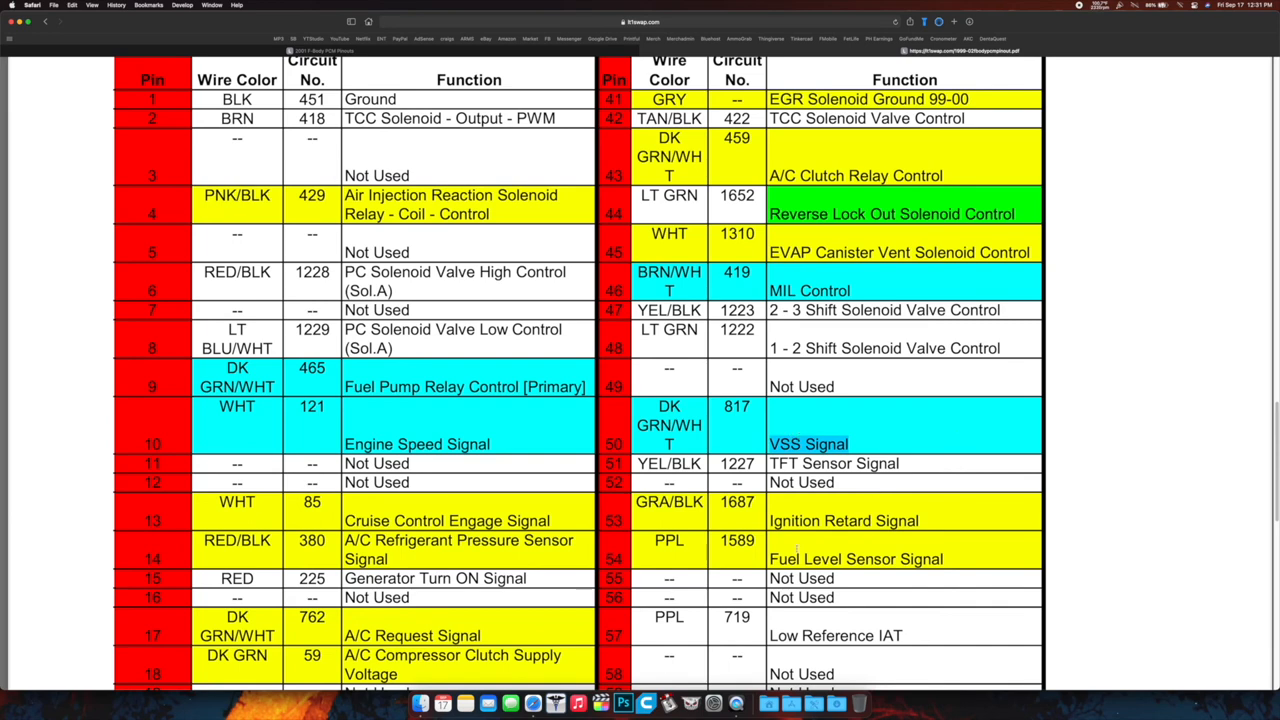
scroll(down, 3)
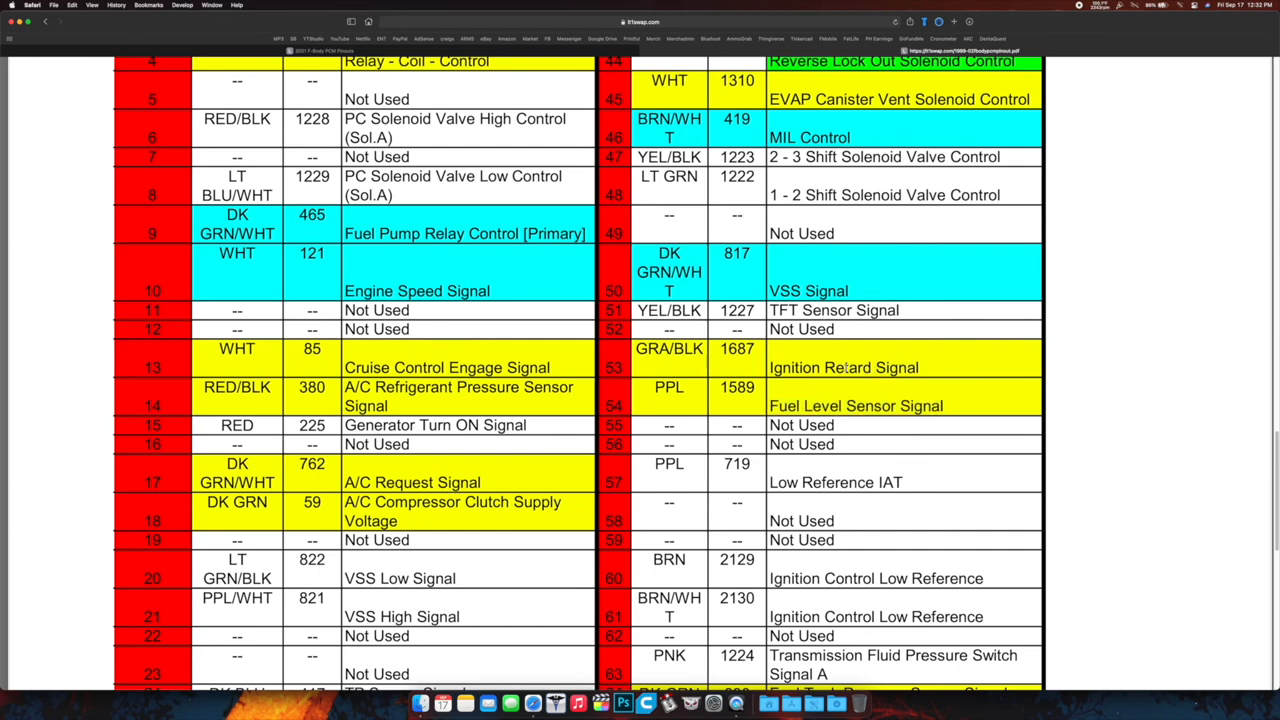
scroll(down, 3)
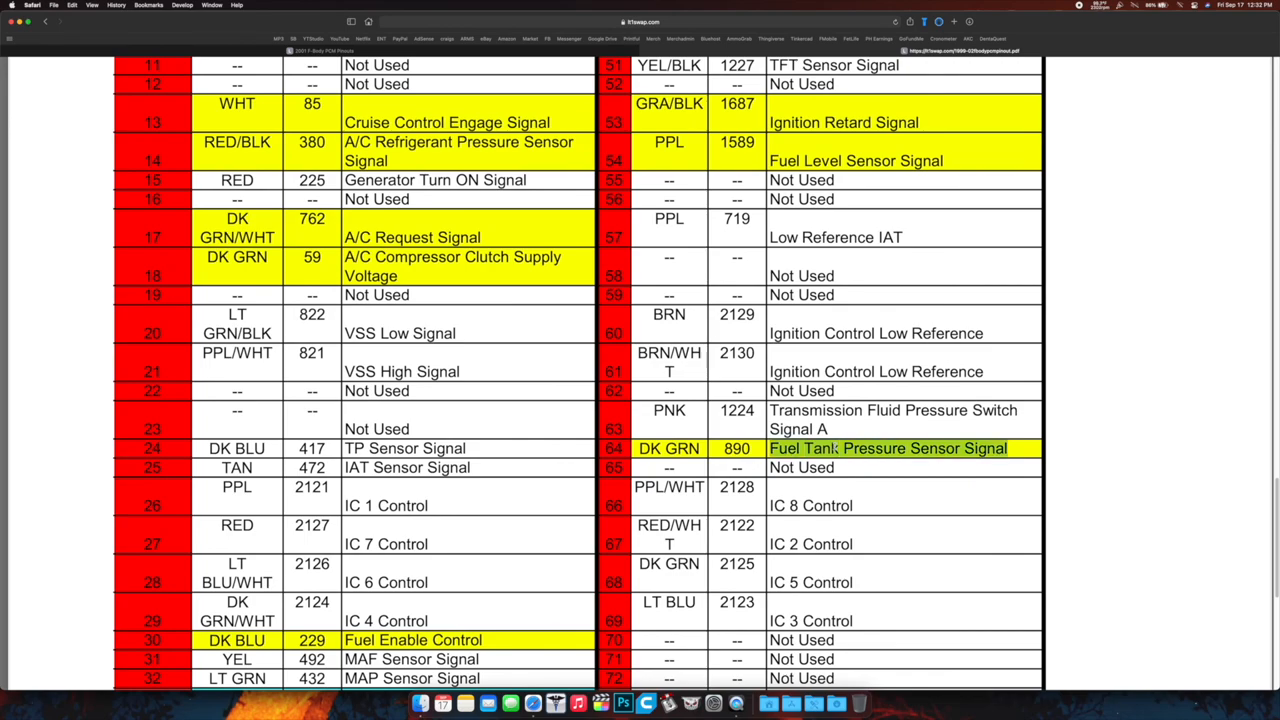
scroll(down, 3)
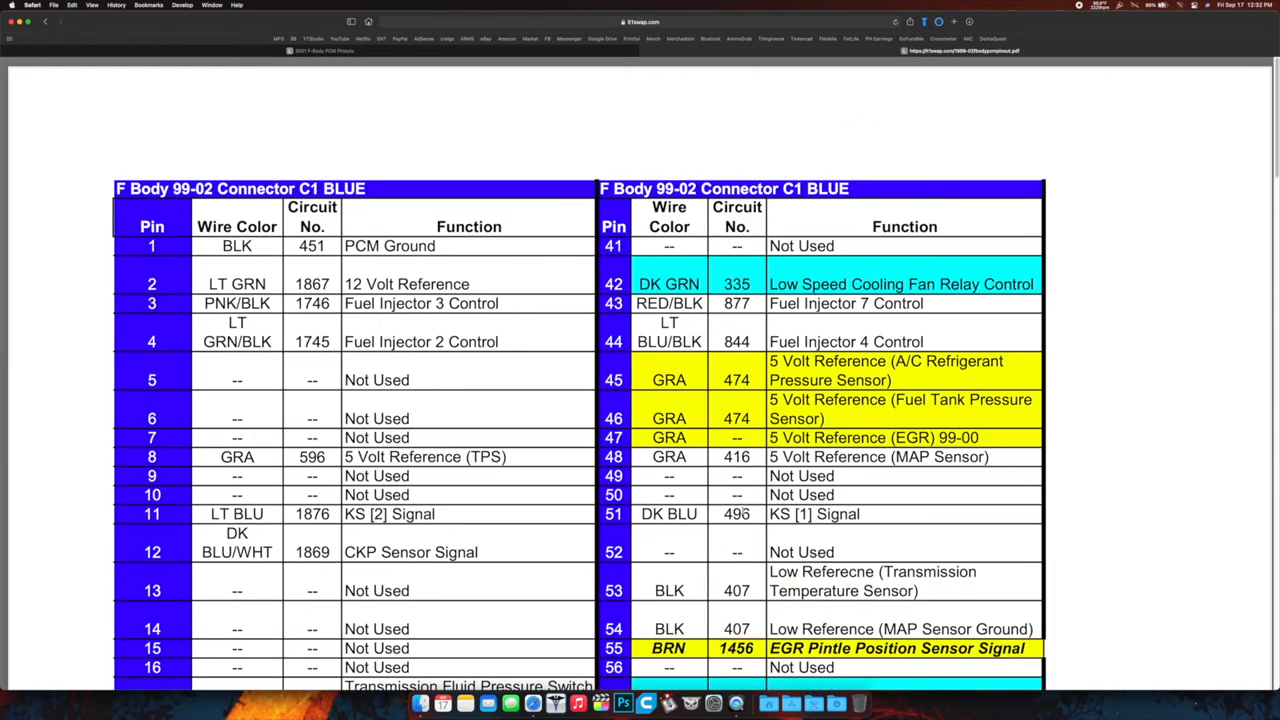
Scroll through C1 Blue to pins 40 and 80, then into C2 Red pins 14–34 and 54–74
scroll(down, 3)
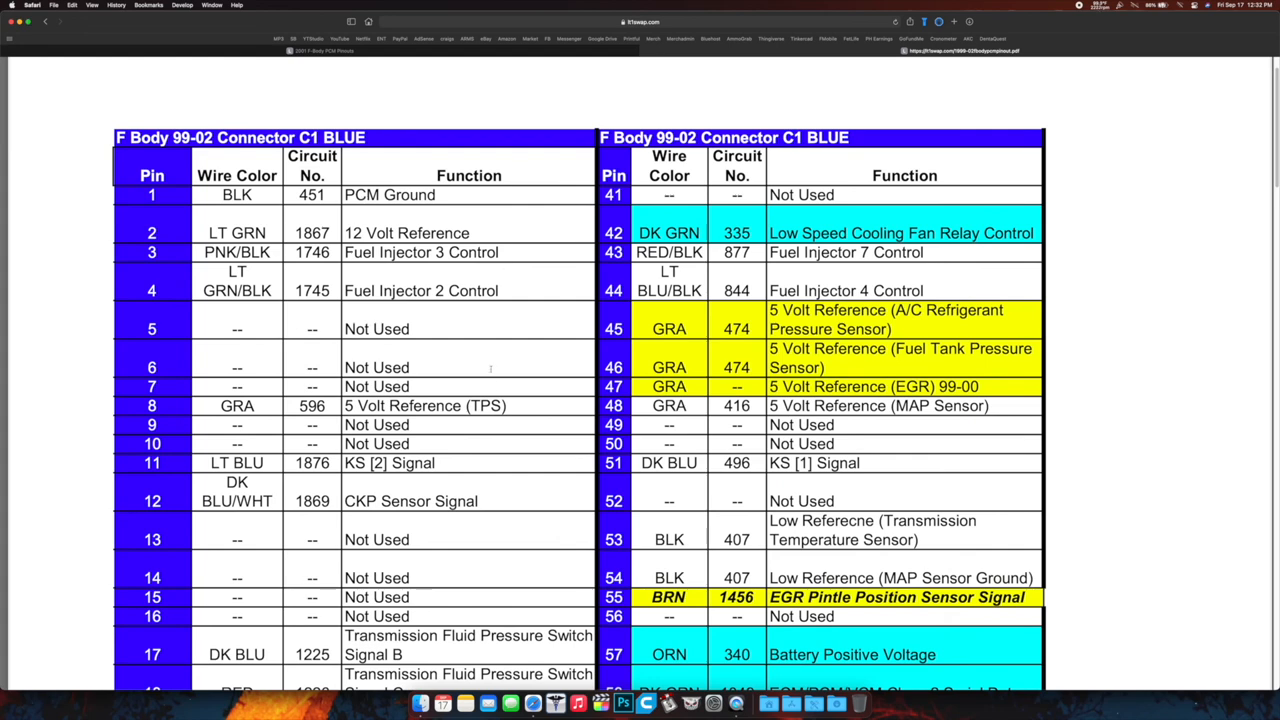
scroll(down, 3)
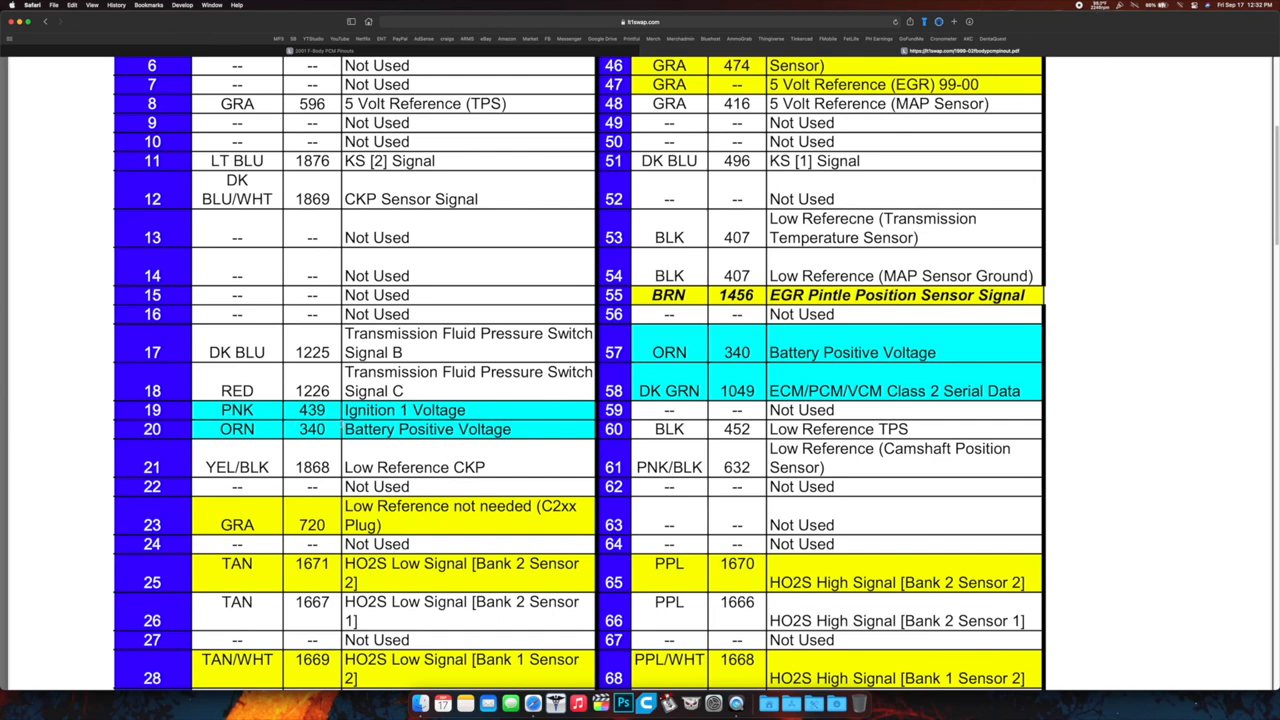
scroll(down, 3)
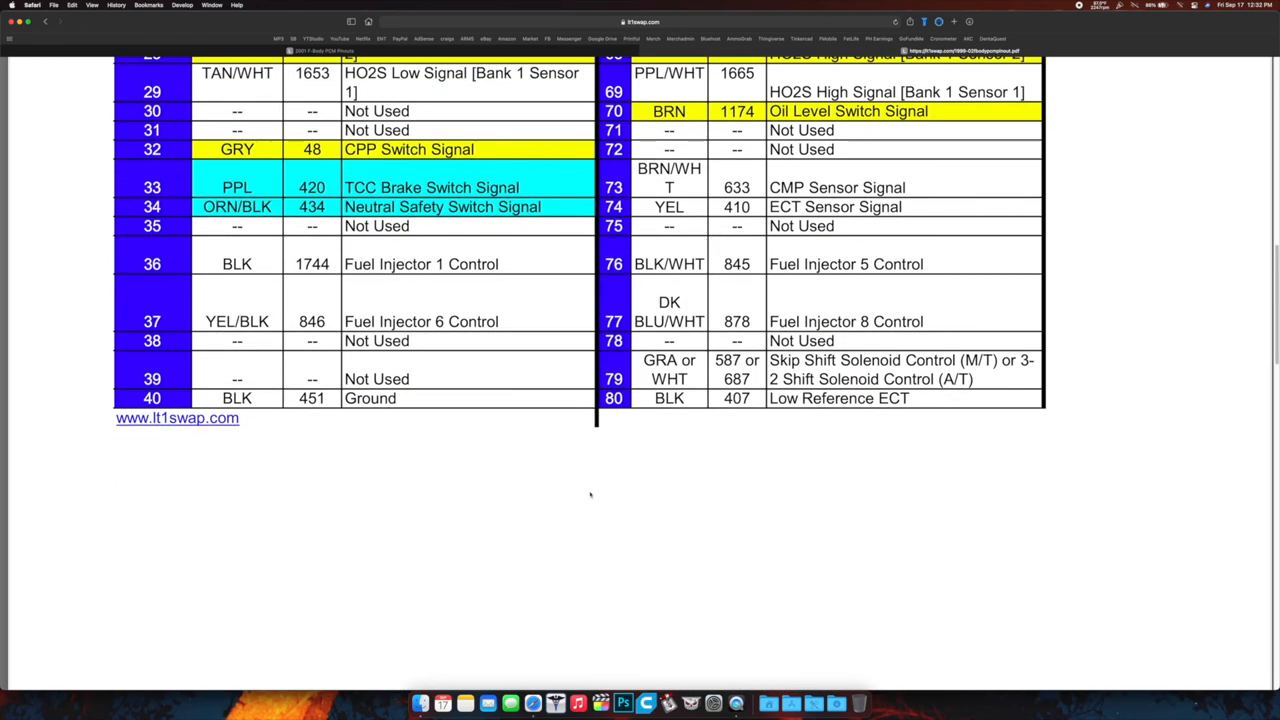
scroll(down, 3)
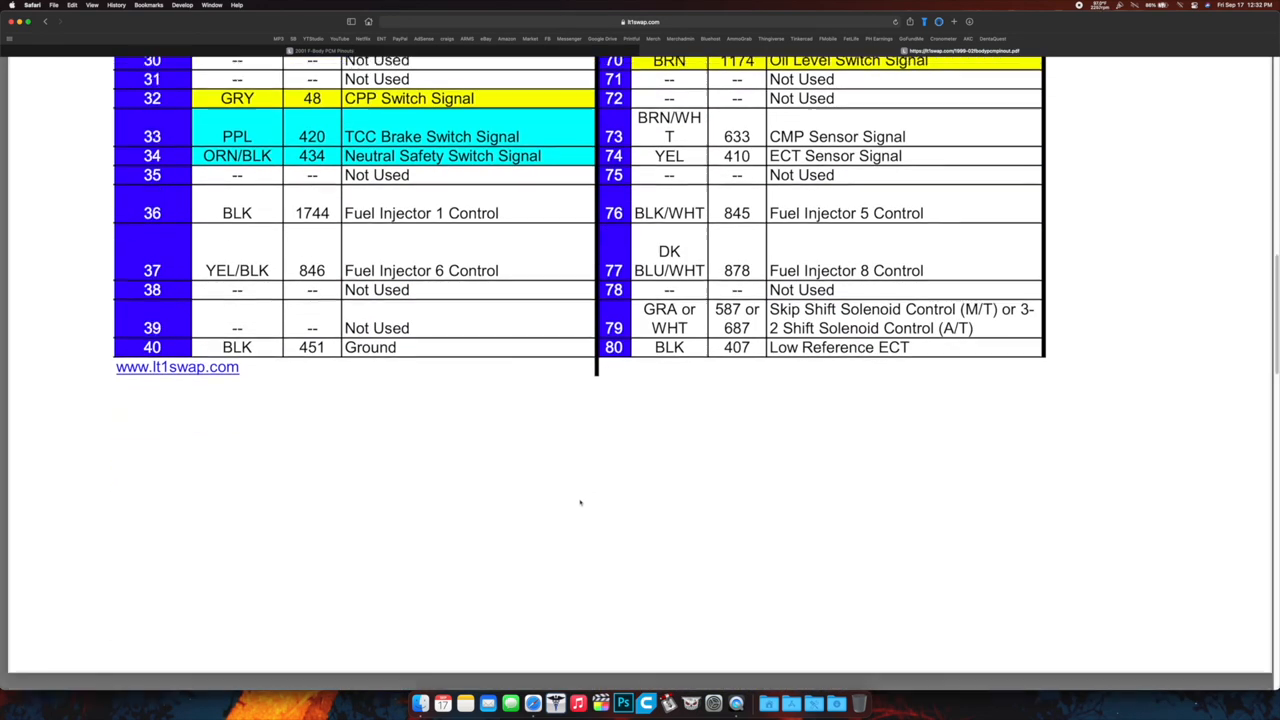
scroll(down, 3)
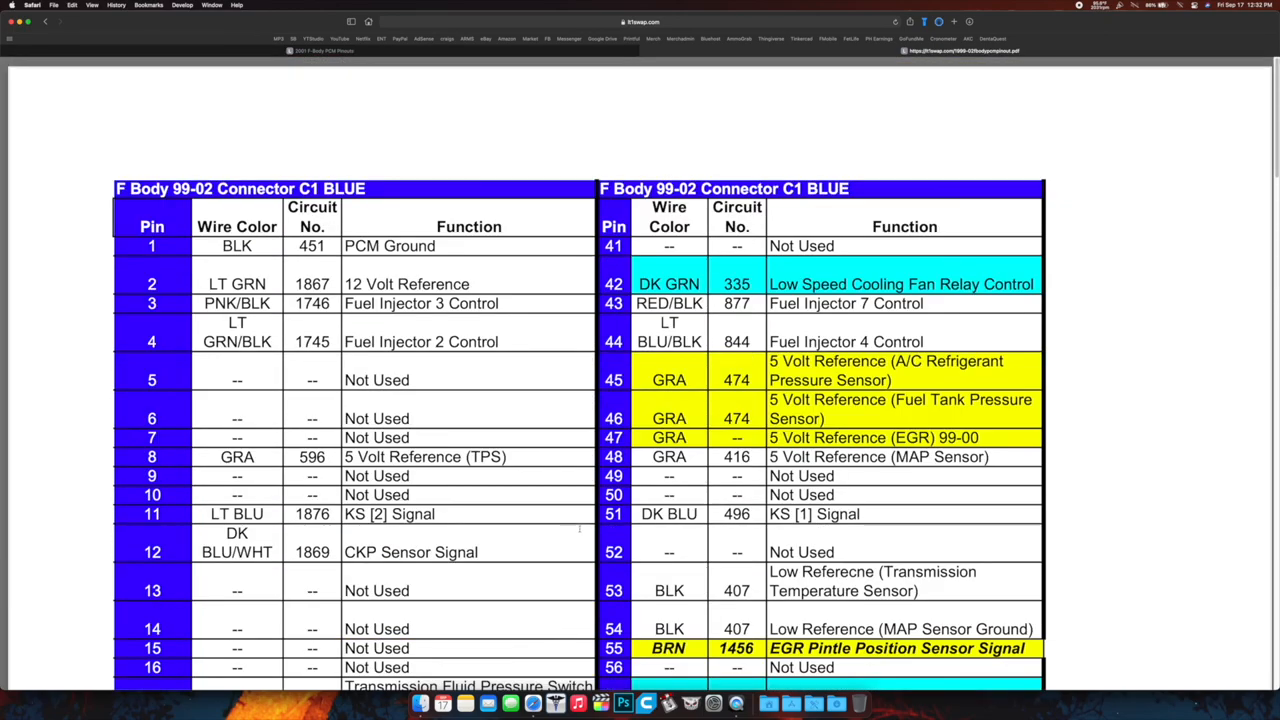
scroll(down, 3)
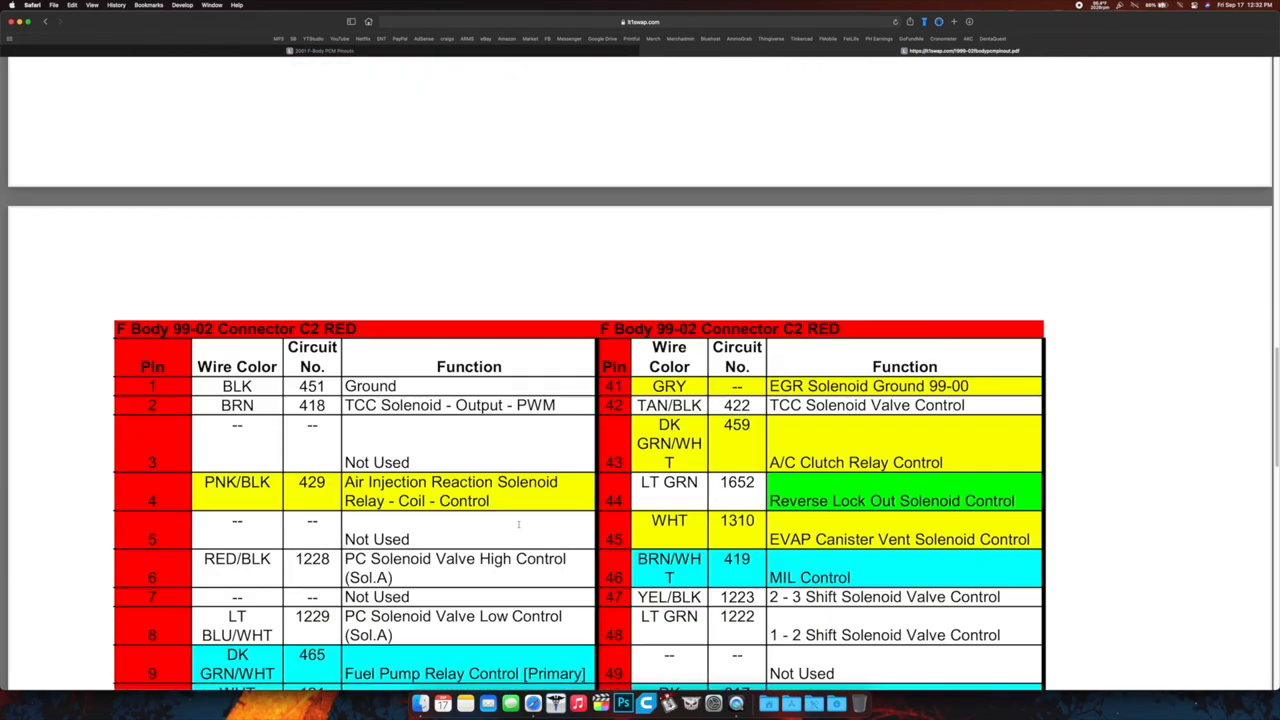
scroll(down, 3)
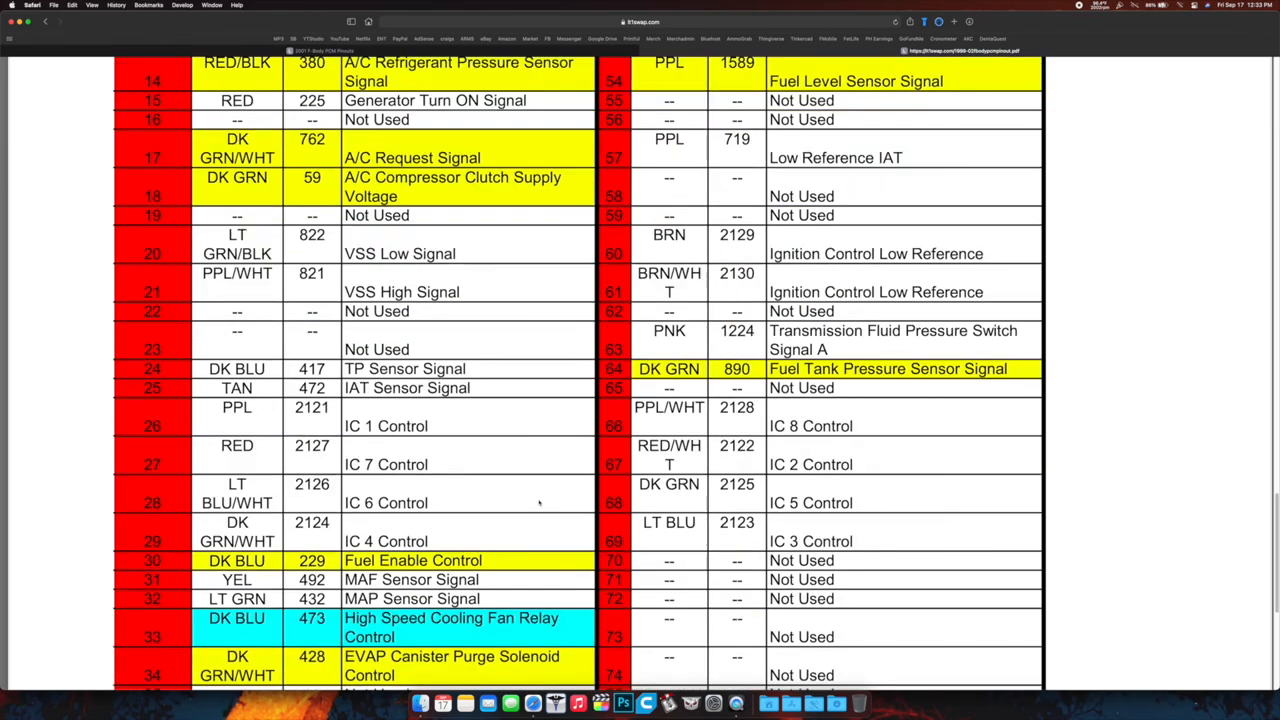